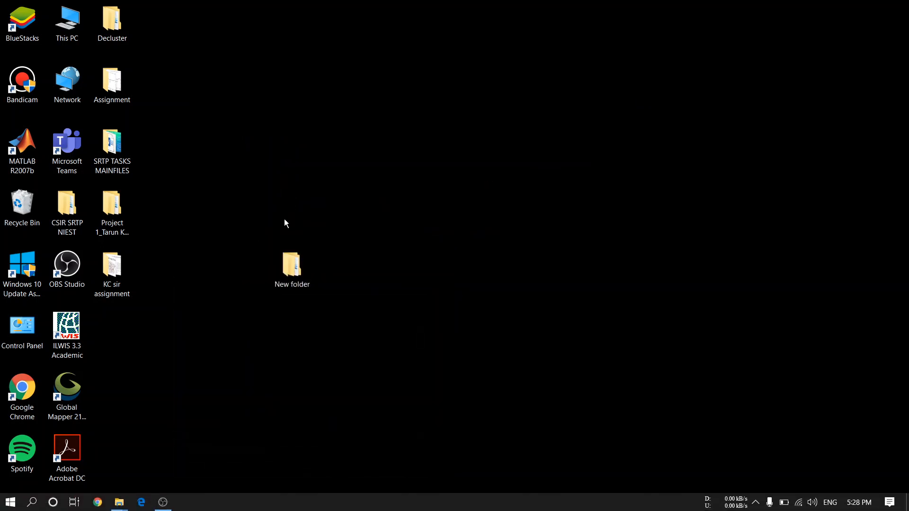
mouse_move(254, 308)
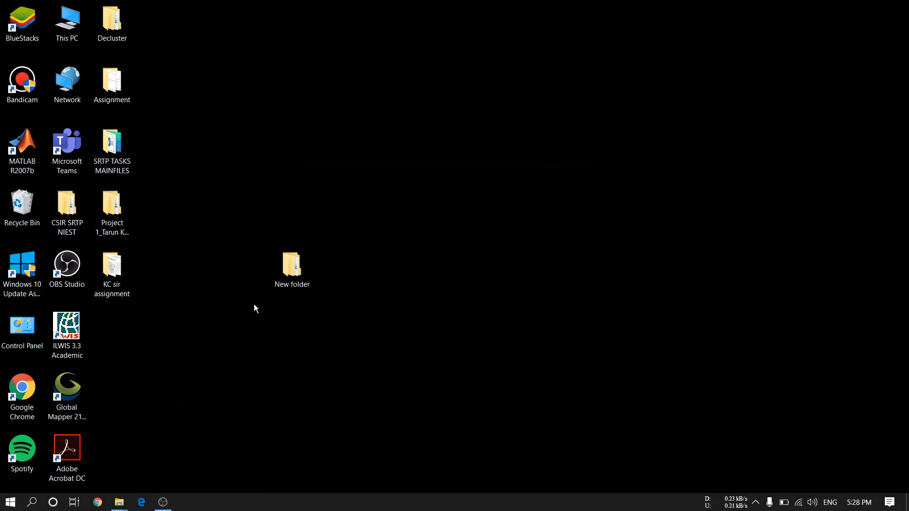
- Launch the population density dot map presentation from the KC sir assignment folder
left_click(292, 268)
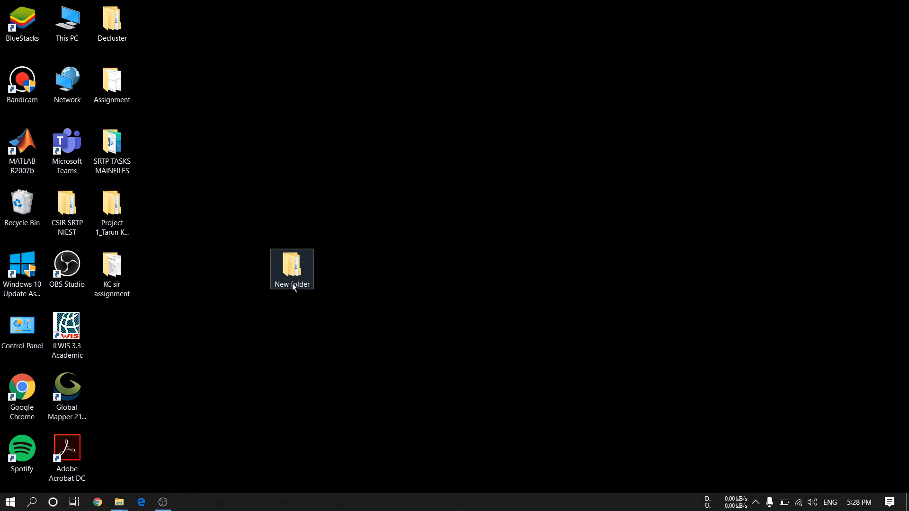
double_click(291, 268)
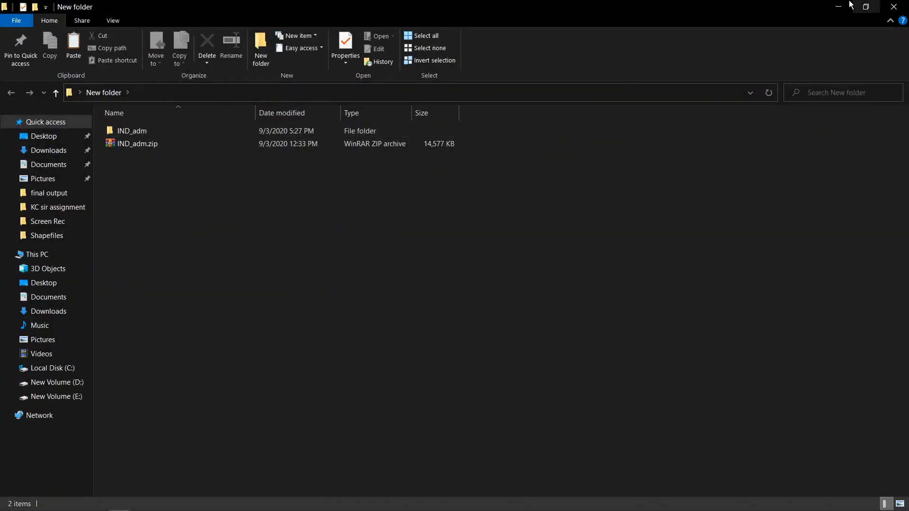
left_click(840, 7)
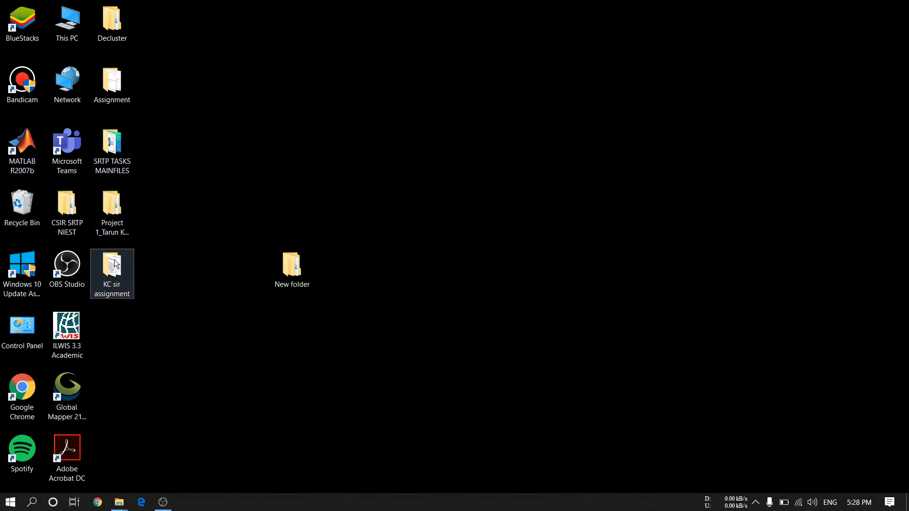
double_click(112, 270)
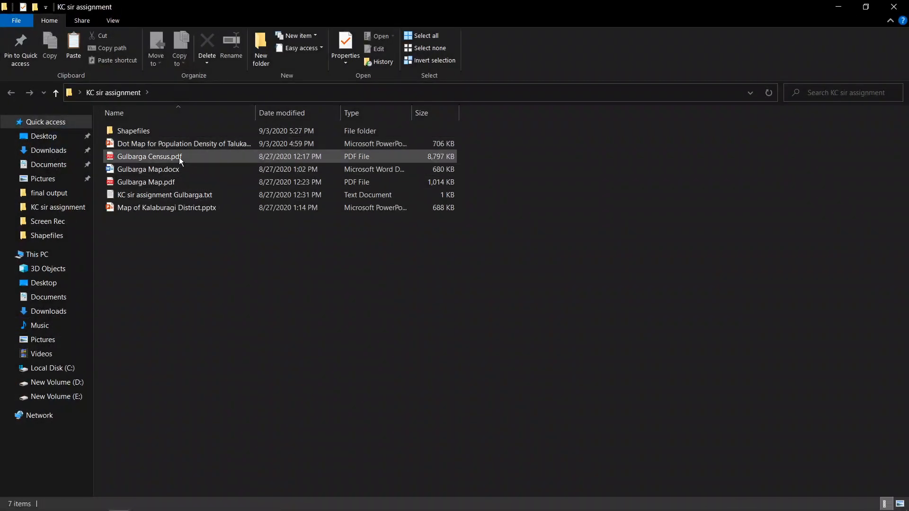
double_click(183, 144)
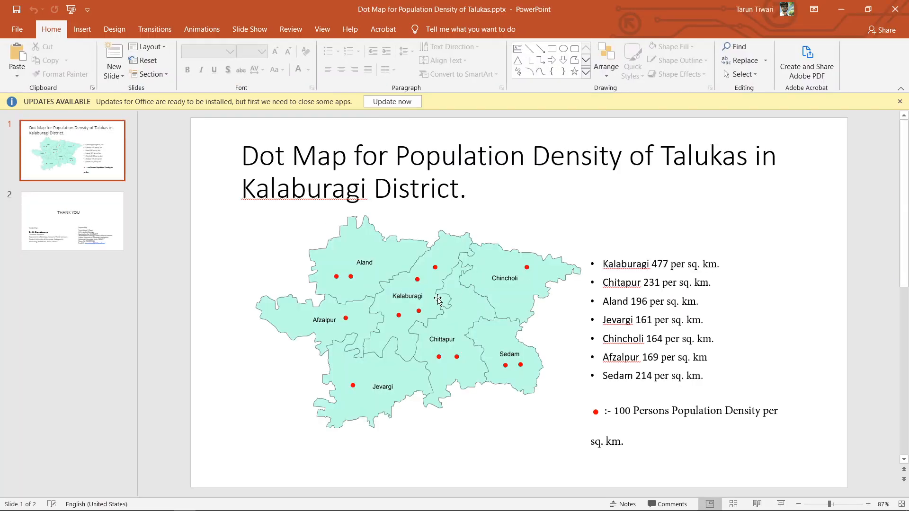
mouse_move(448, 275)
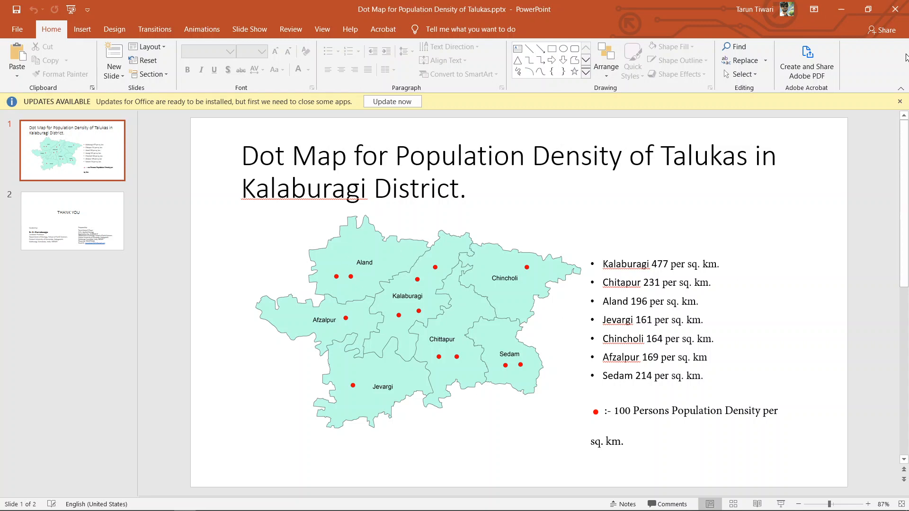
mouse_move(841, 9)
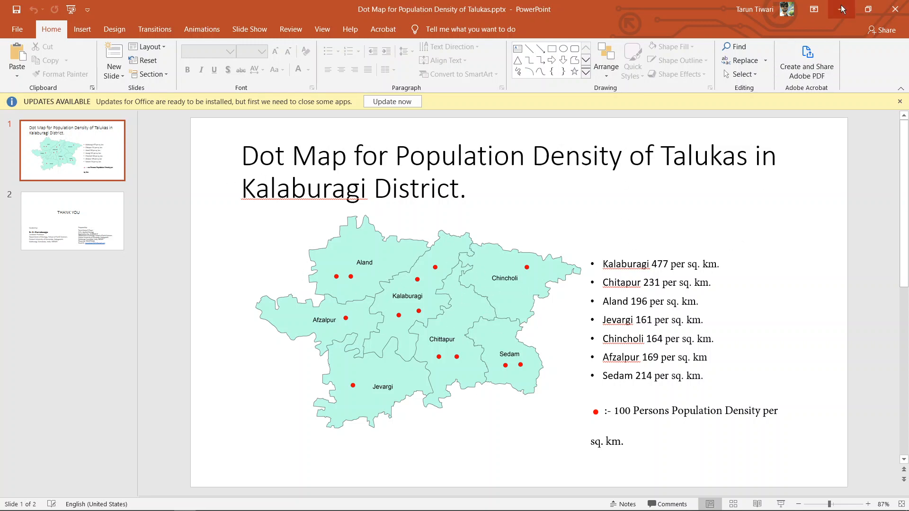
mouse_move(840, 9)
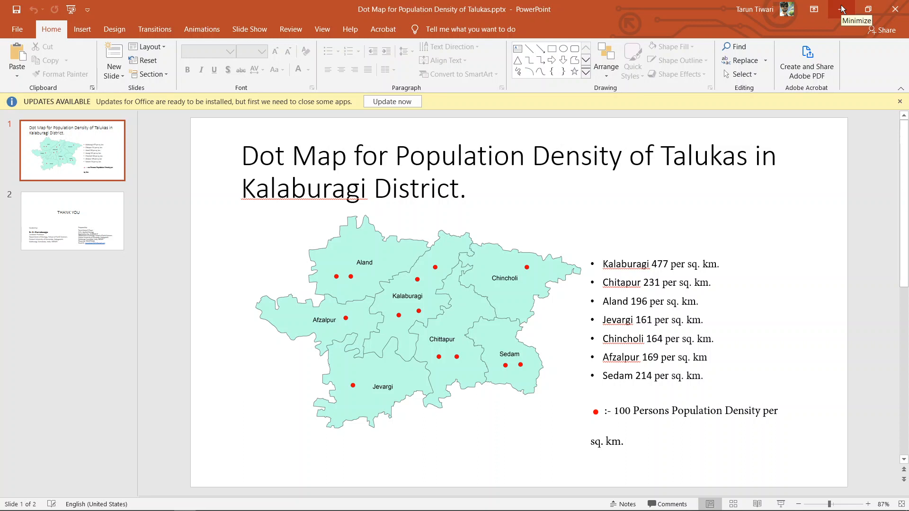
- Minimize the dot map presentation to reveal the New folder window
left_click(841, 9)
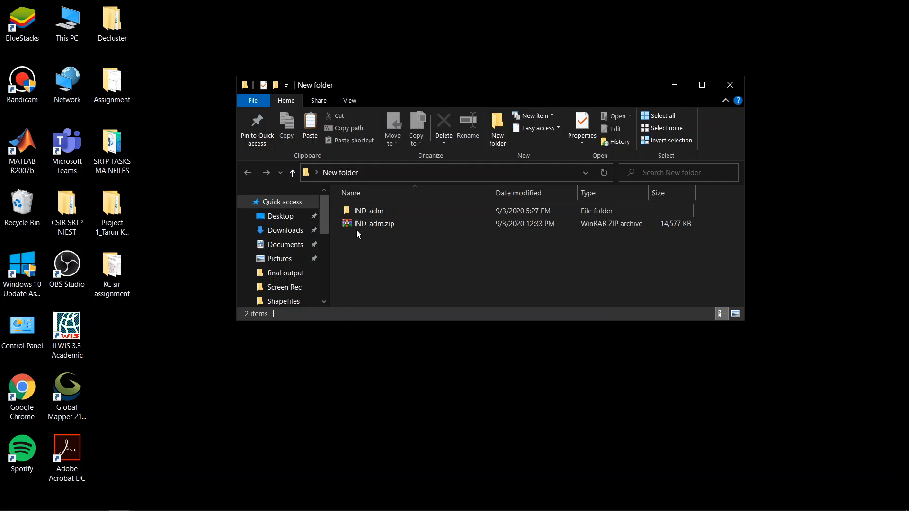
- Browse into the extracted IND_adm shapefile folder and launch ArcMap from the taskbar
left_click(371, 223)
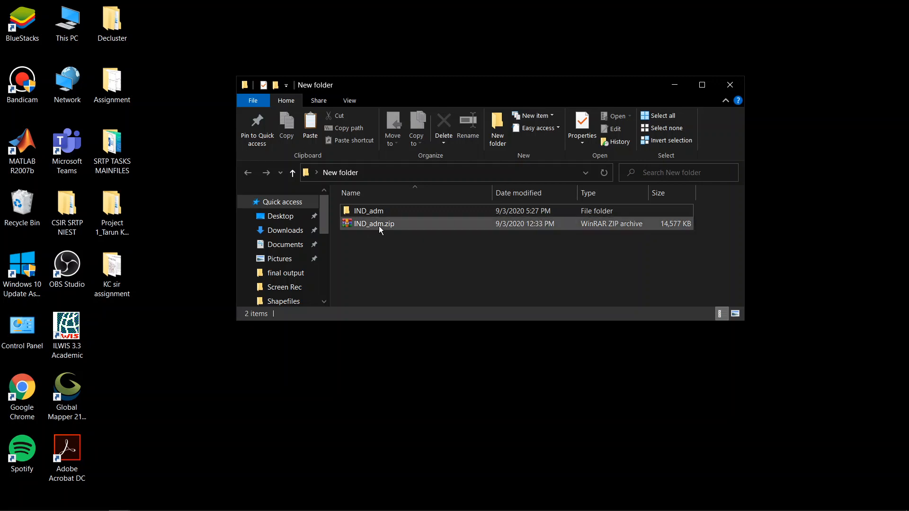
mouse_move(368, 210)
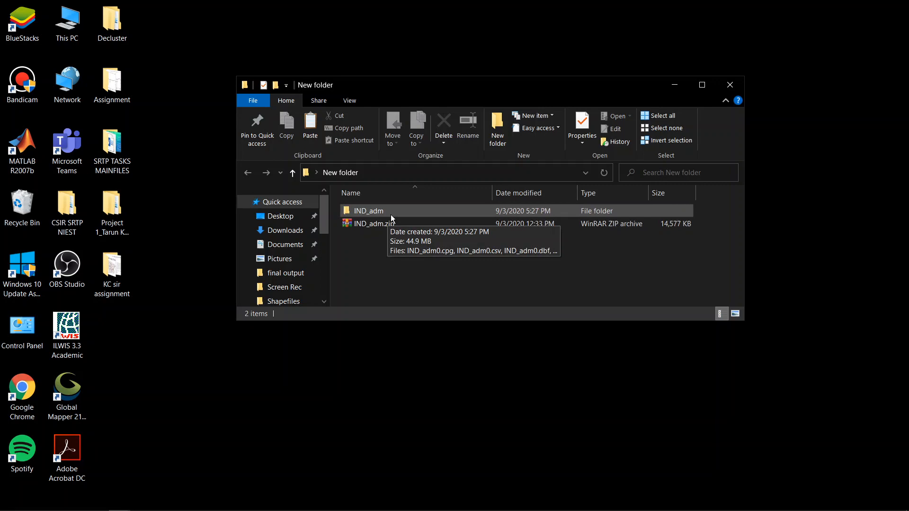
double_click(368, 210)
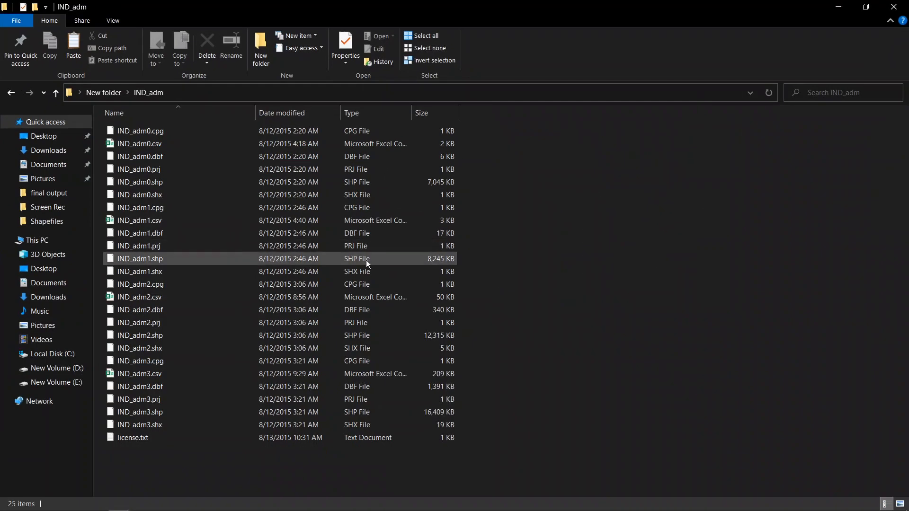
left_click(139, 399)
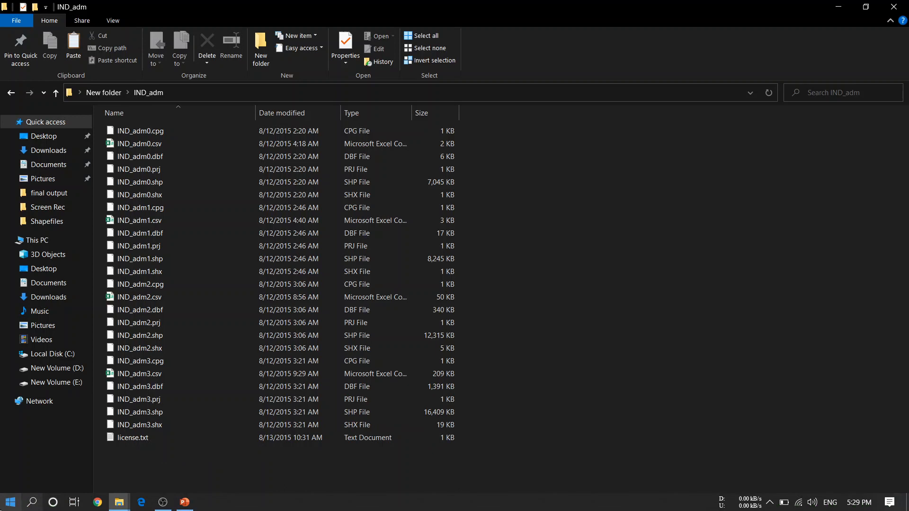
left_click(9, 502)
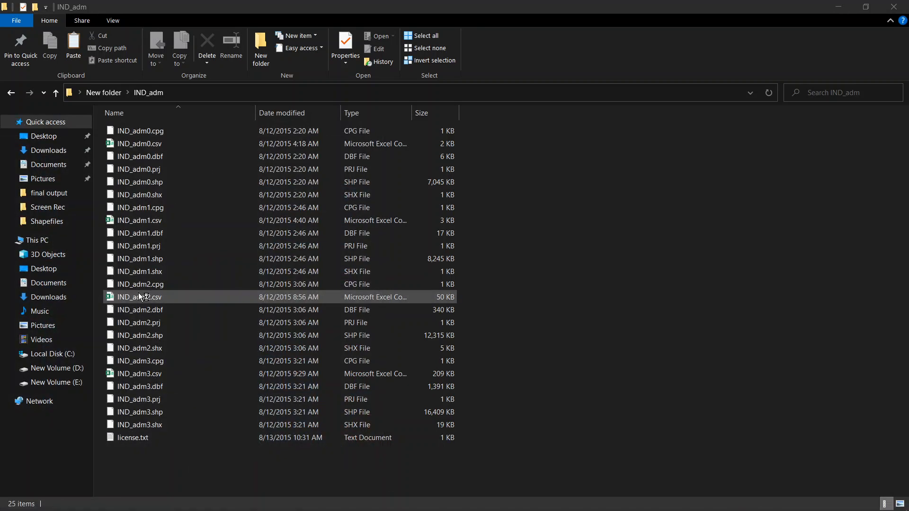
mouse_move(141, 297)
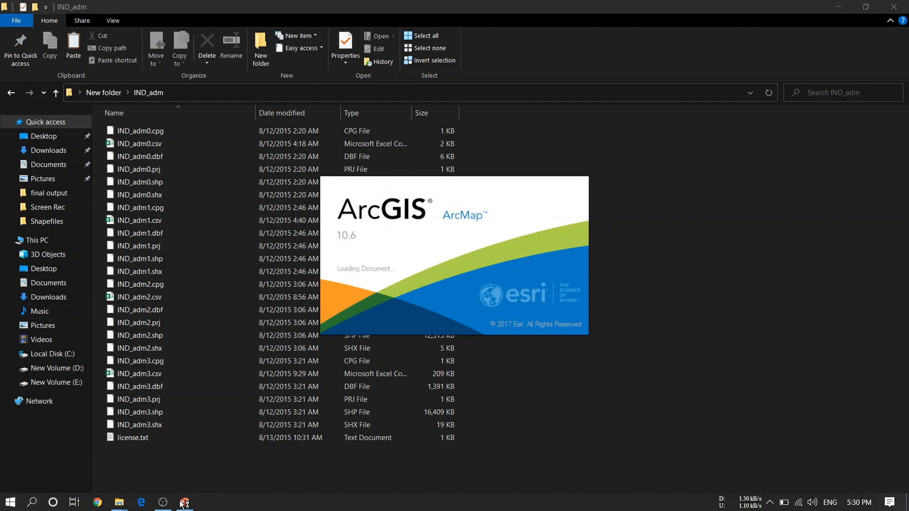
- Bring the IND_adm folder window back to add IND_adm3.shp to the map
left_click(163, 502)
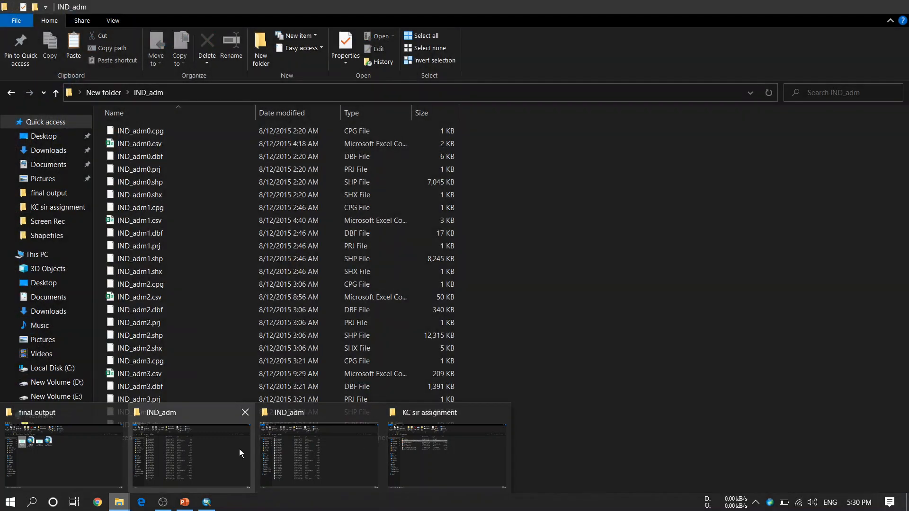
mouse_move(264, 453)
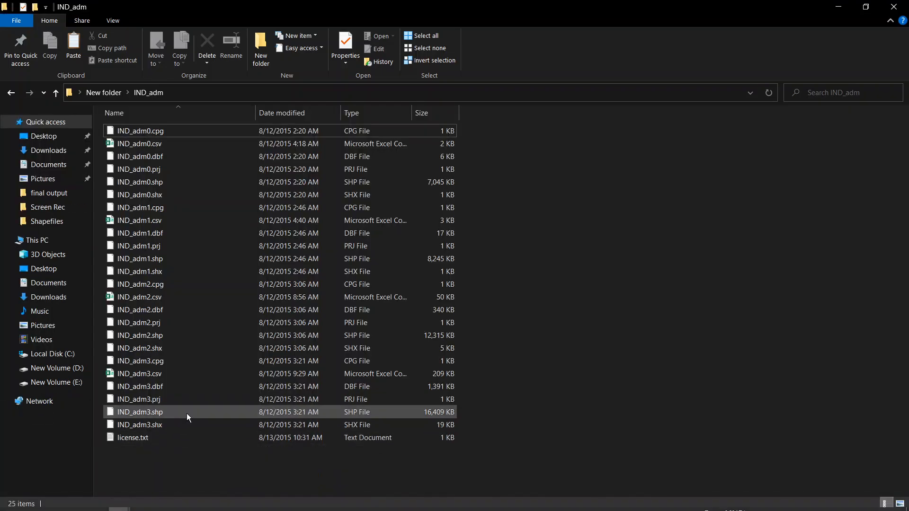
mouse_move(459, 414)
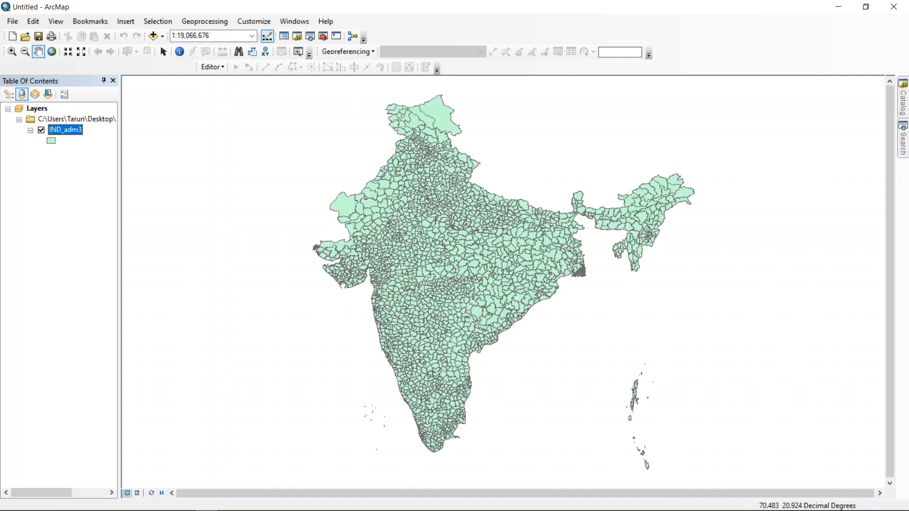
- Start an editing session and view the IND_adm3 attribute table with its 2299 taluk records
left_click(211, 66)
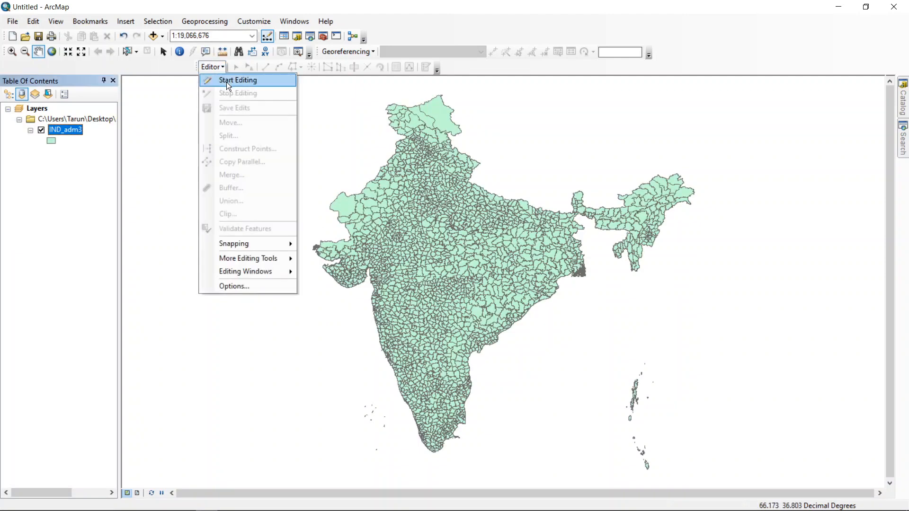
left_click(237, 79)
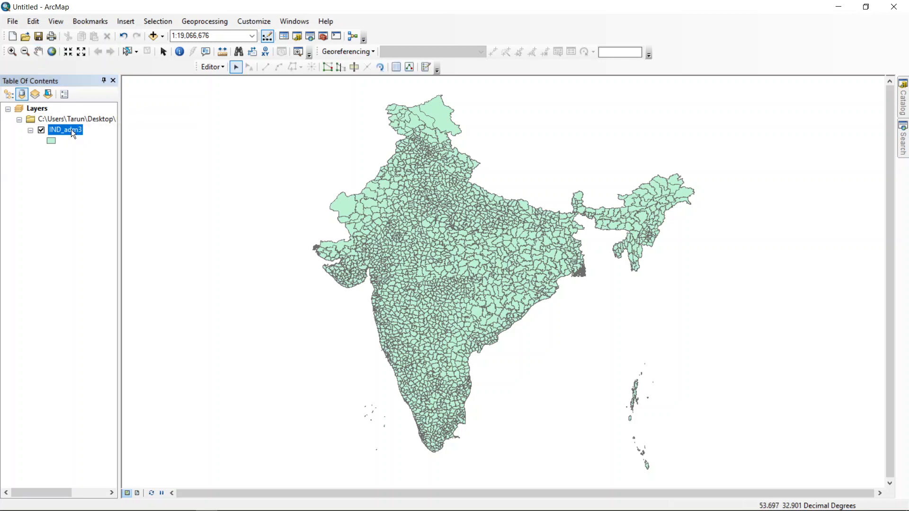
right_click(66, 130)
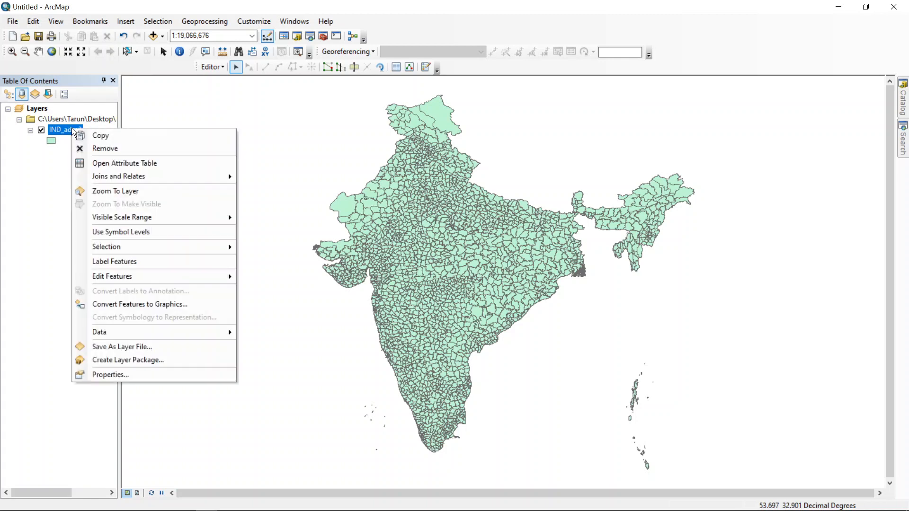
mouse_move(125, 163)
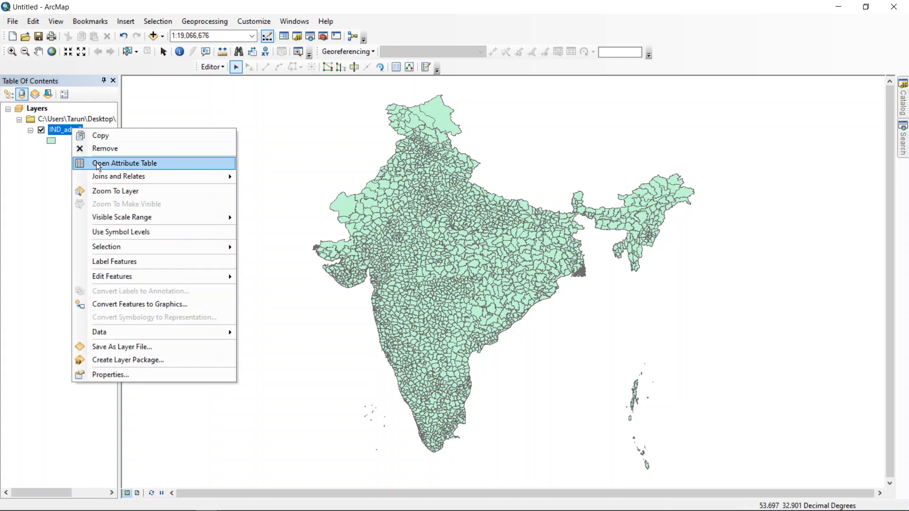
left_click(125, 163)
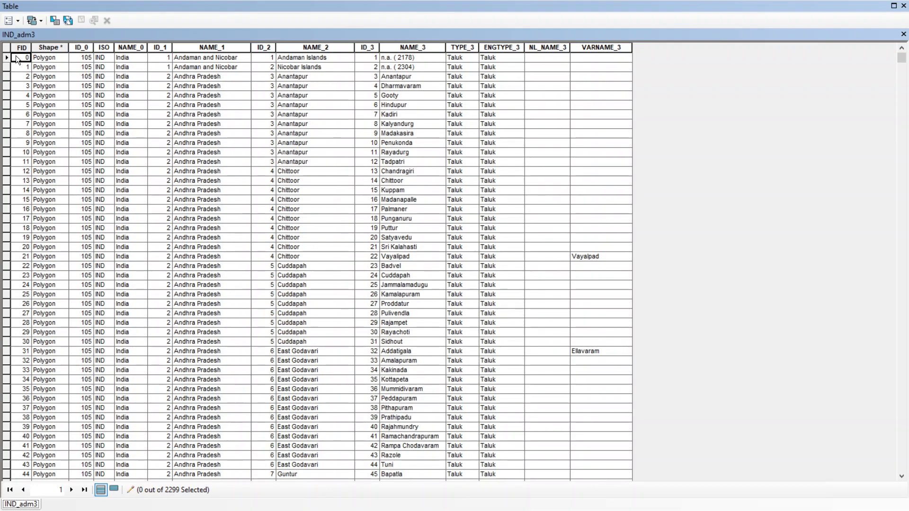
mouse_move(309, 90)
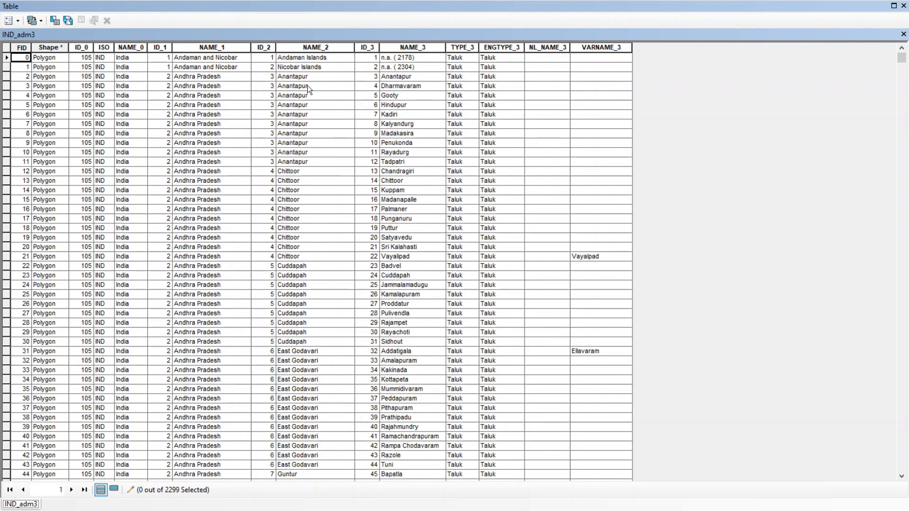
mouse_move(300, 81)
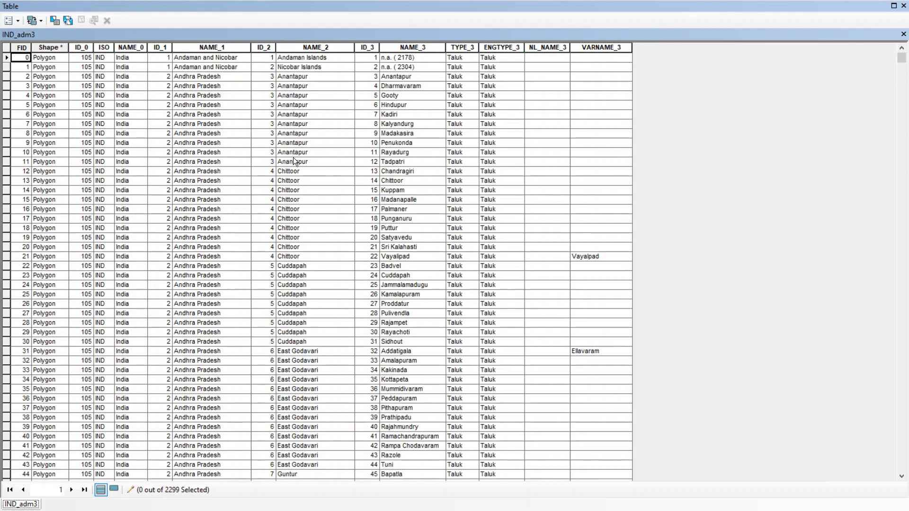
mouse_move(292, 162)
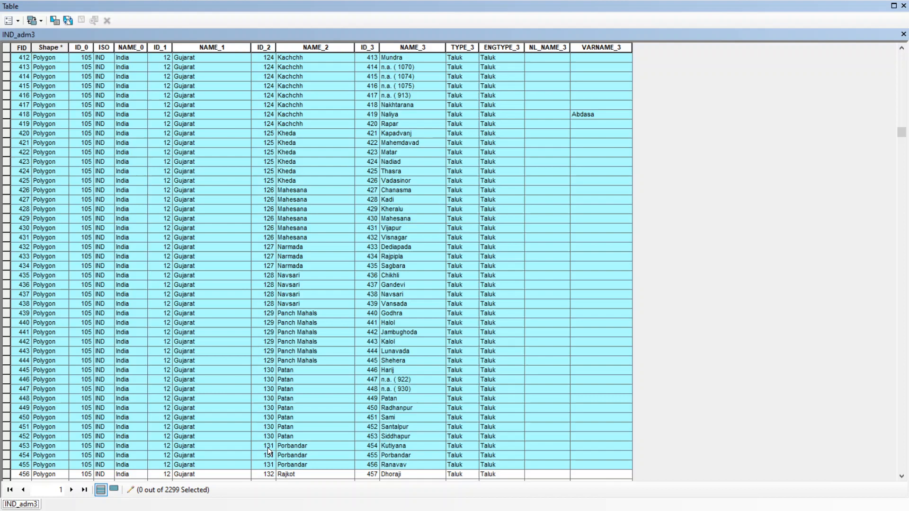
- Select the records after the Gulbarga taluks for deletion, keeping FID 761–770
scroll("down", 3)
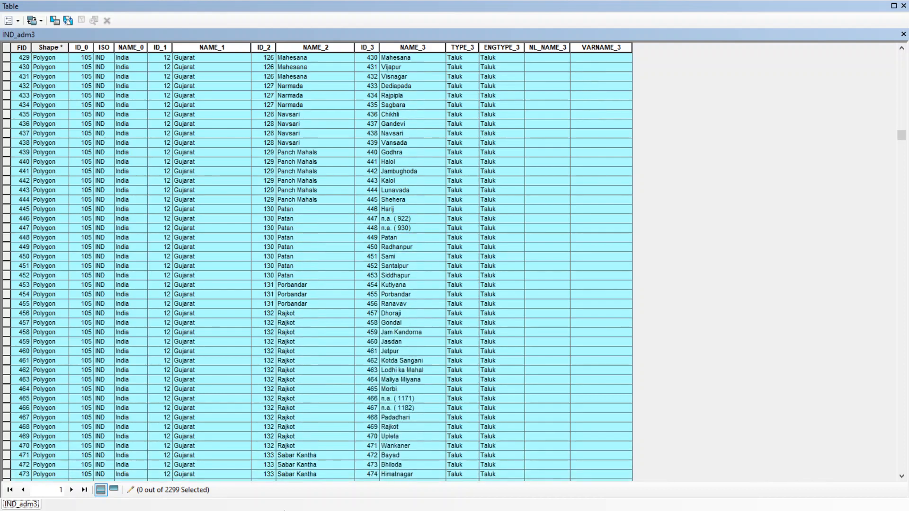
scroll("down", 3)
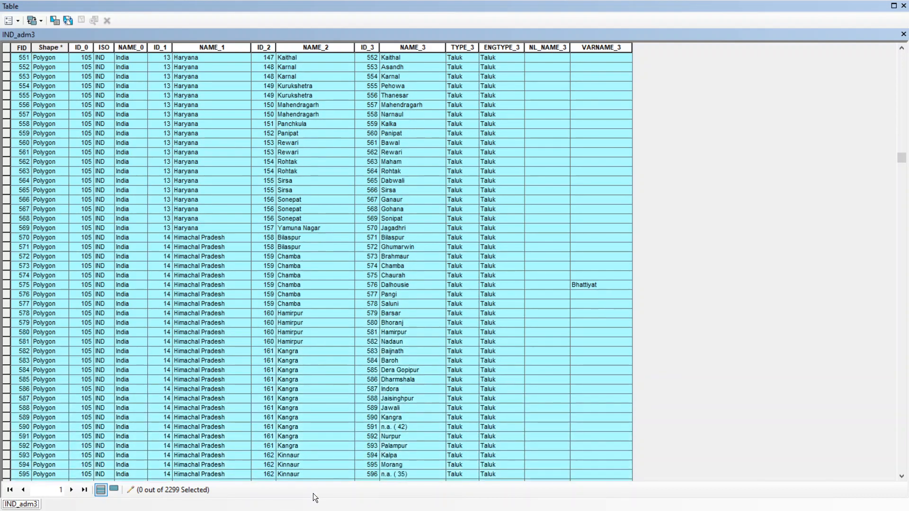
scroll("down", 3)
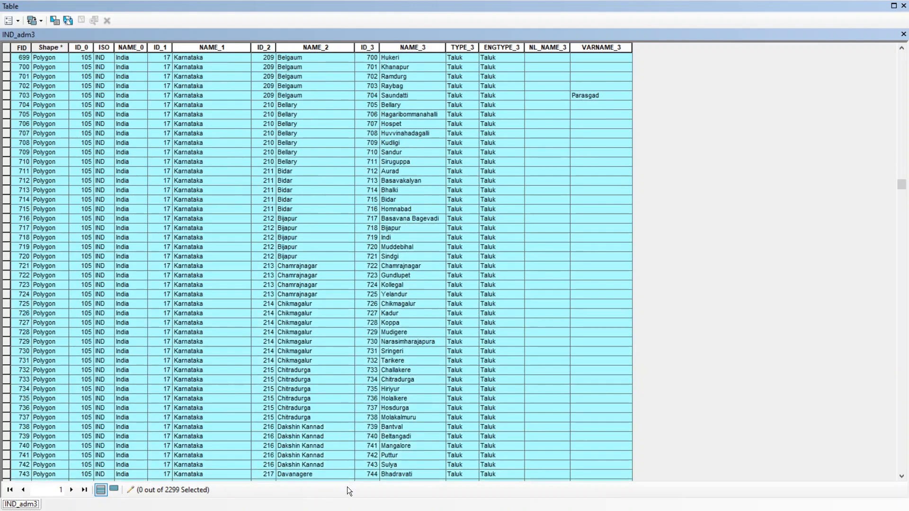
scroll("down", 3)
type("762")
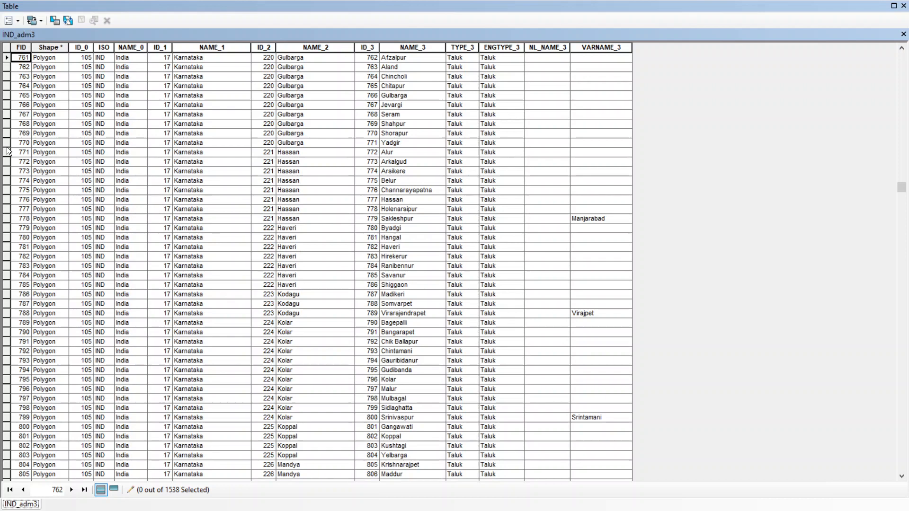
mouse_move(6, 156)
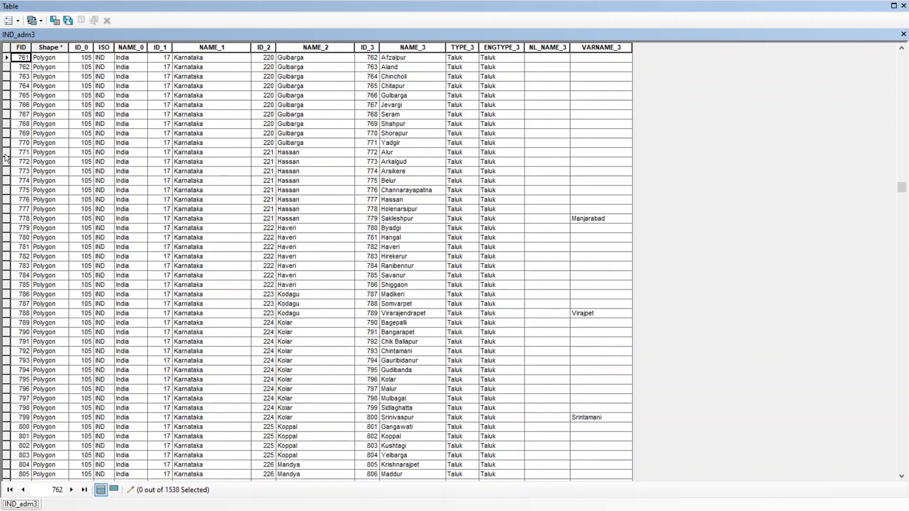
left_click(20, 152)
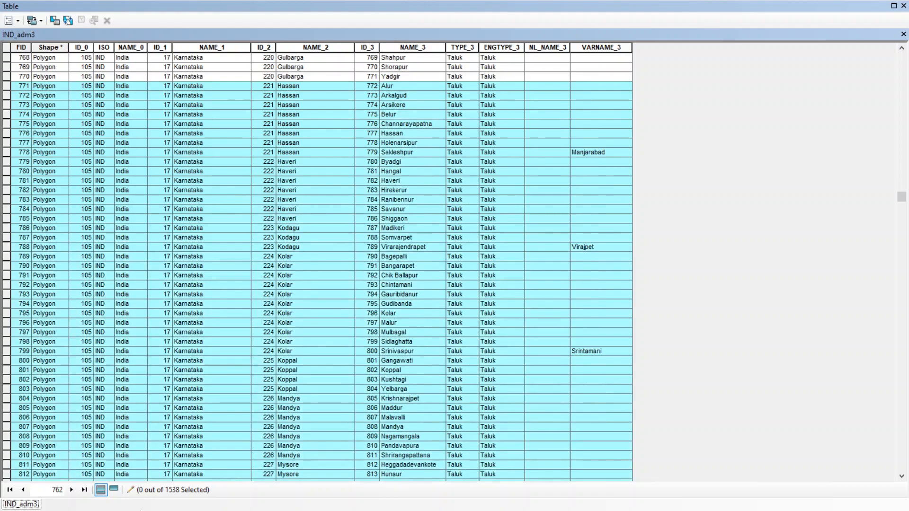
scroll("down", 3)
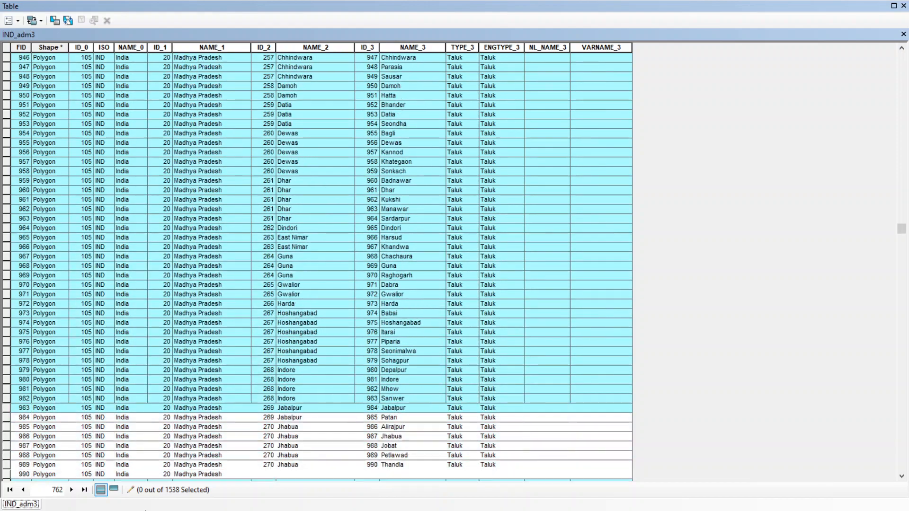
scroll("down", 3)
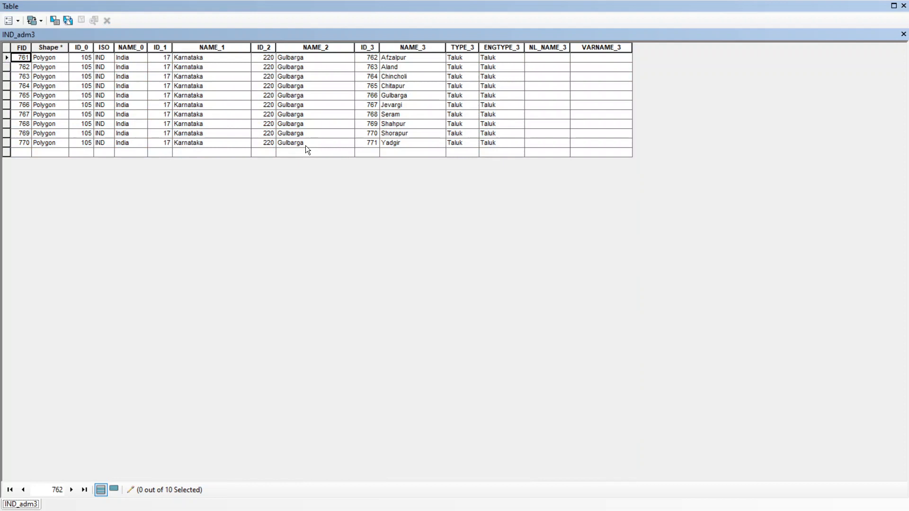
mouse_move(339, 66)
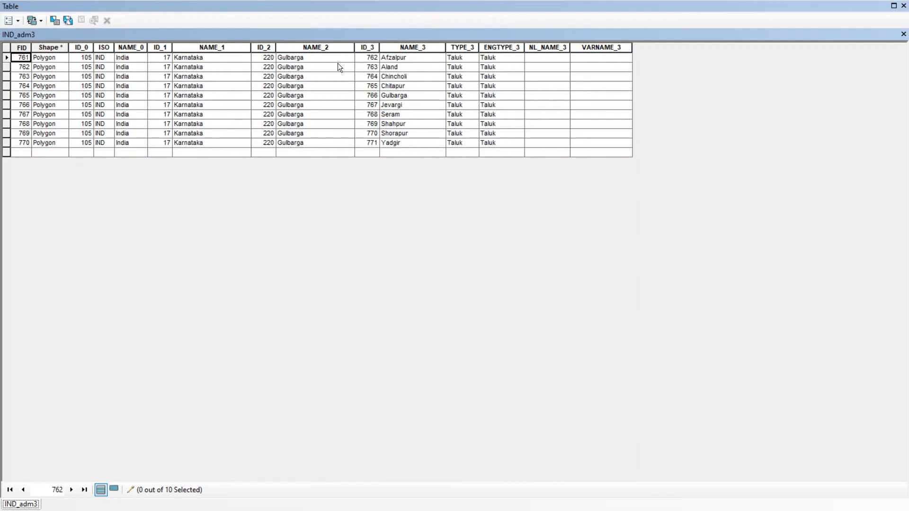
- Focus the Gulbarga value in the district name column and bring up Find and Replace
left_click(315, 57)
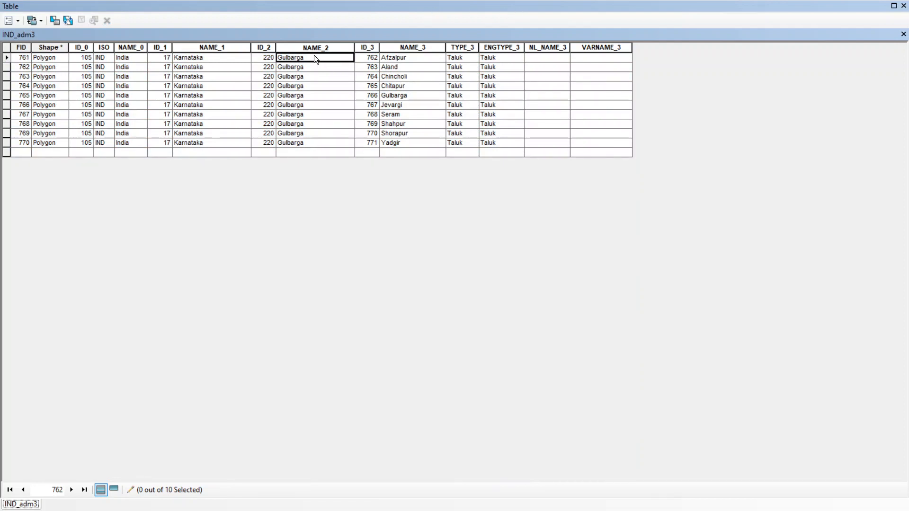
left_click(31, 20)
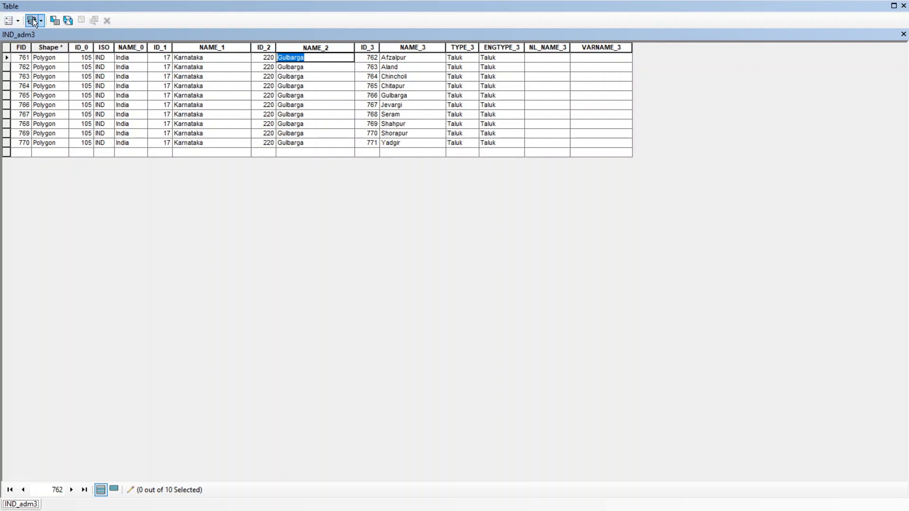
mouse_move(33, 20)
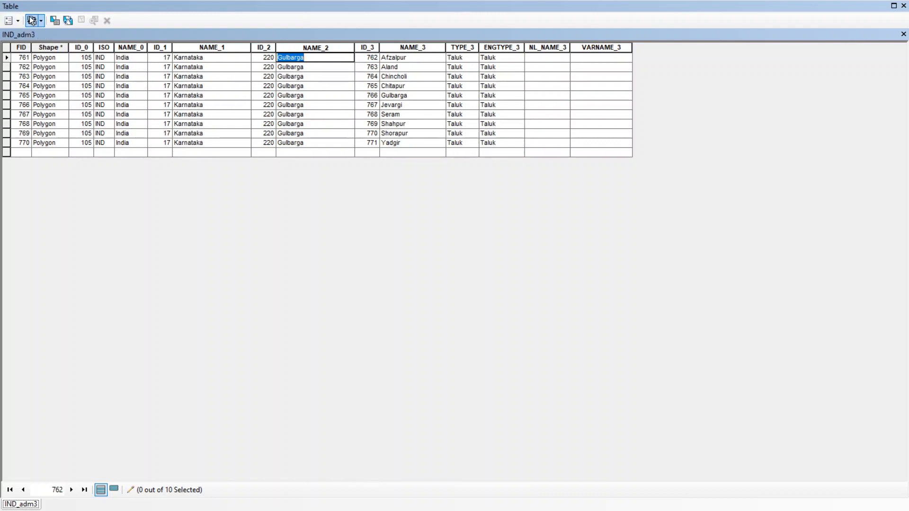
left_click(8, 20)
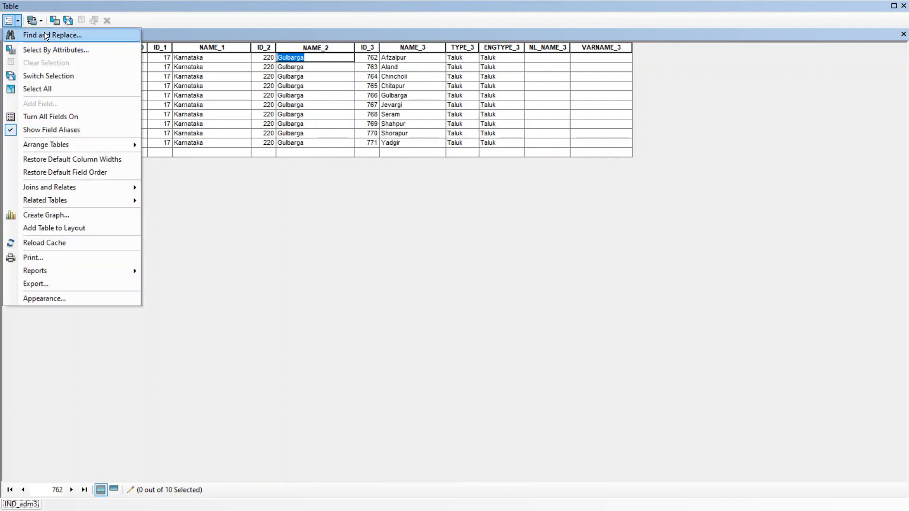
left_click(53, 35)
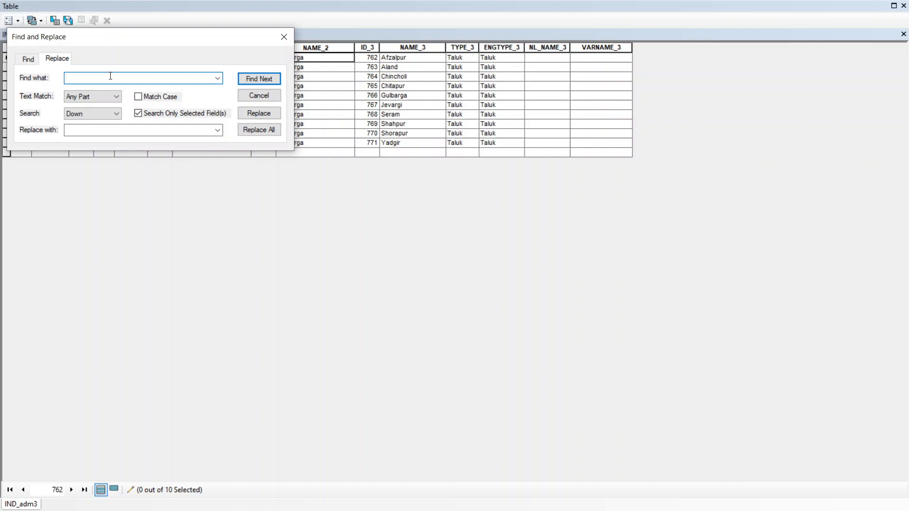
- Replace every Gulbarga entry with Kalaburagi across the ten records
type("Gulbarga")
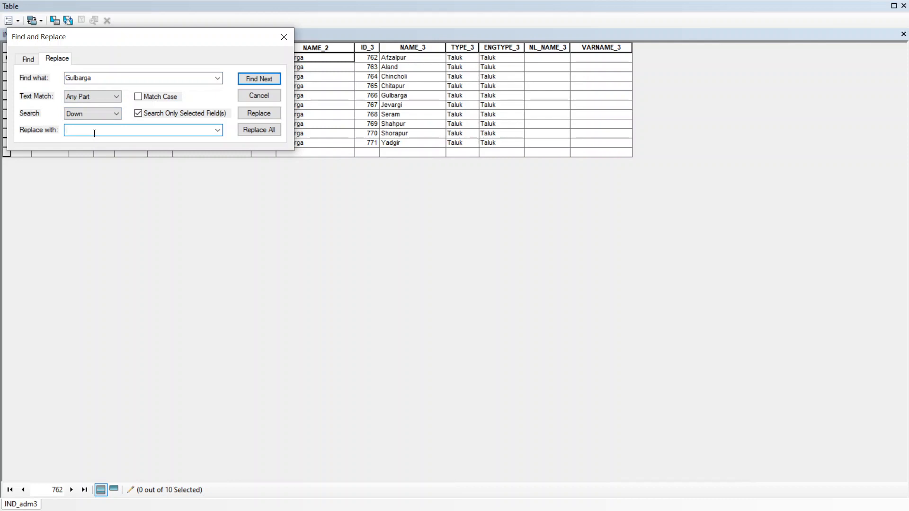
type("Kalaburagi")
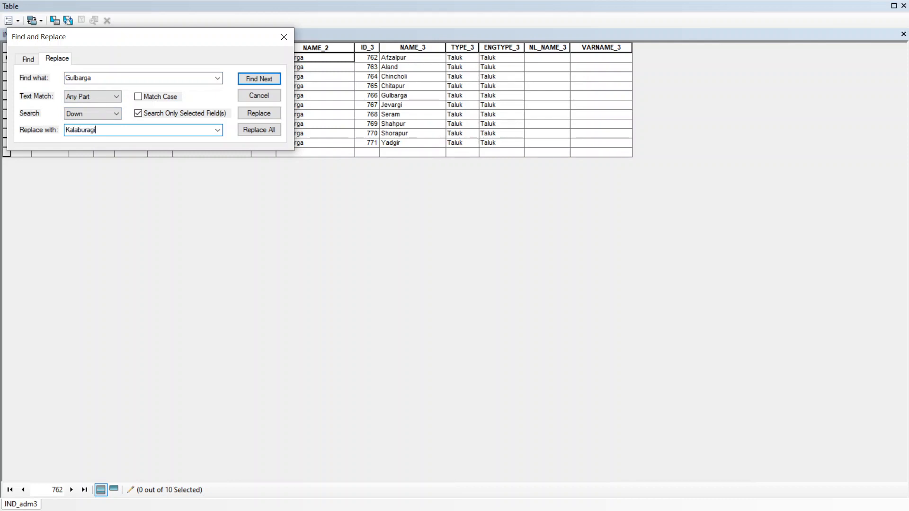
left_click(258, 129)
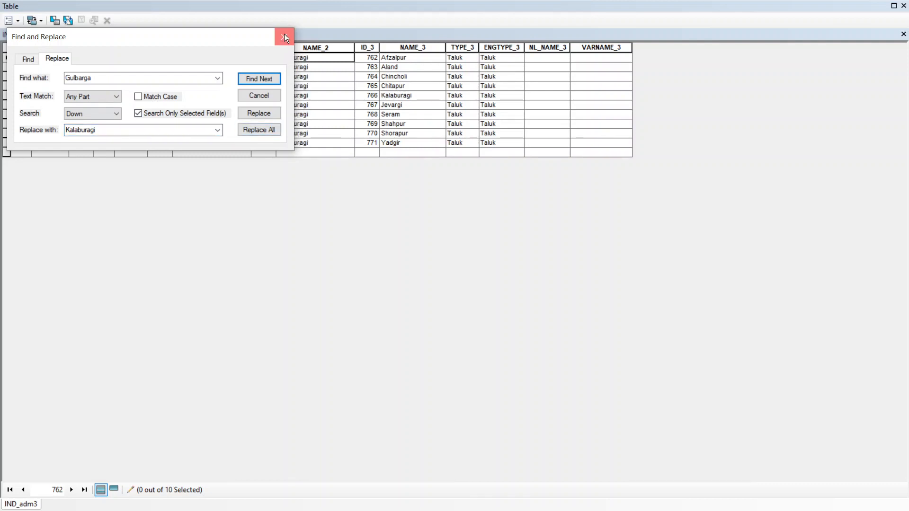
left_click(284, 37)
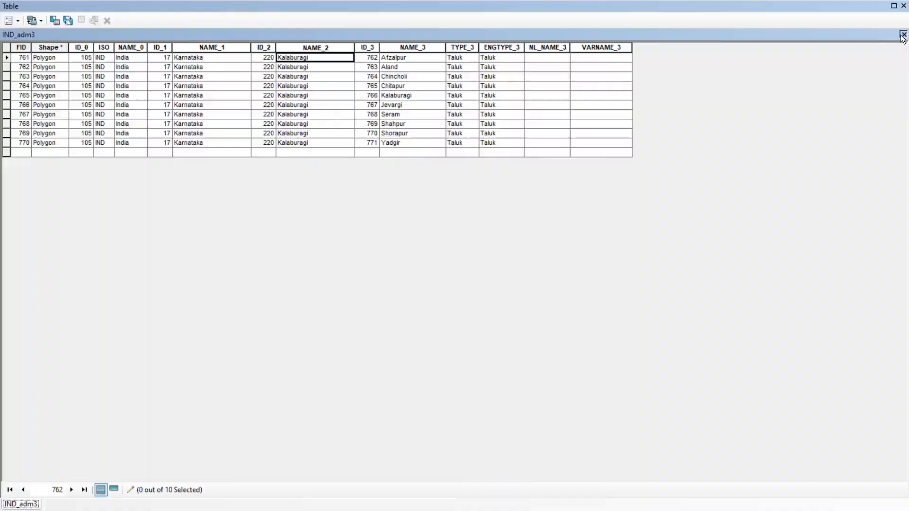
- Close the attribute table and frame the ten Kalaburagi taluk polygons on the map
left_click(903, 34)
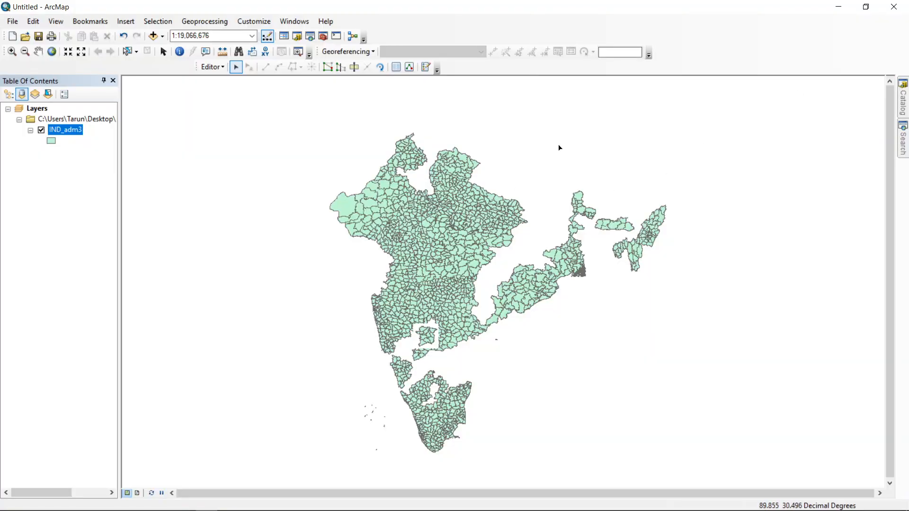
mouse_move(349, 269)
type("1:1,250,000")
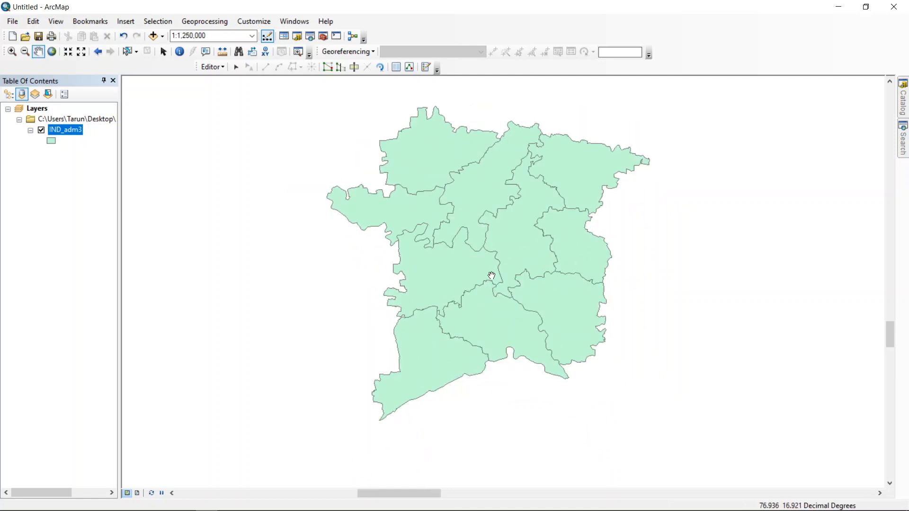
mouse_move(346, 344)
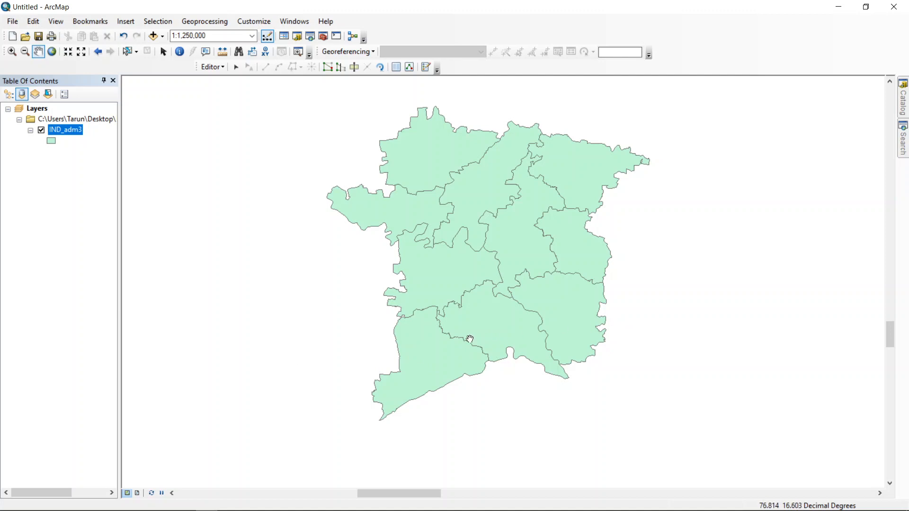
mouse_move(330, 337)
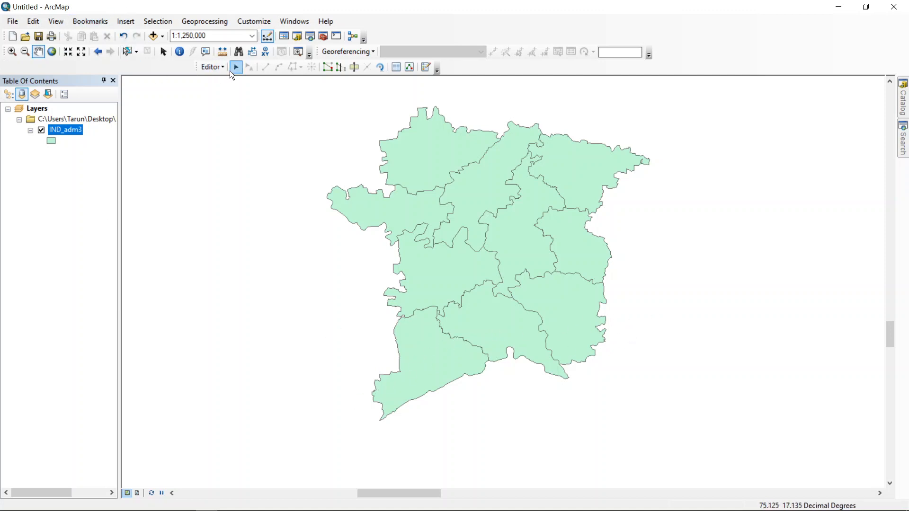
right_click(66, 130)
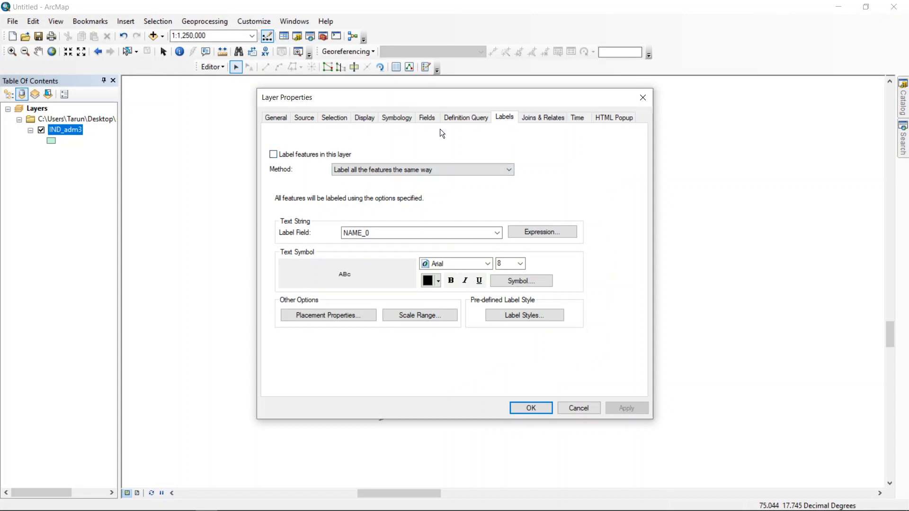
- Label the taluk layer by NAME_3 at 16-point size and turn labelling on
left_click(496, 233)
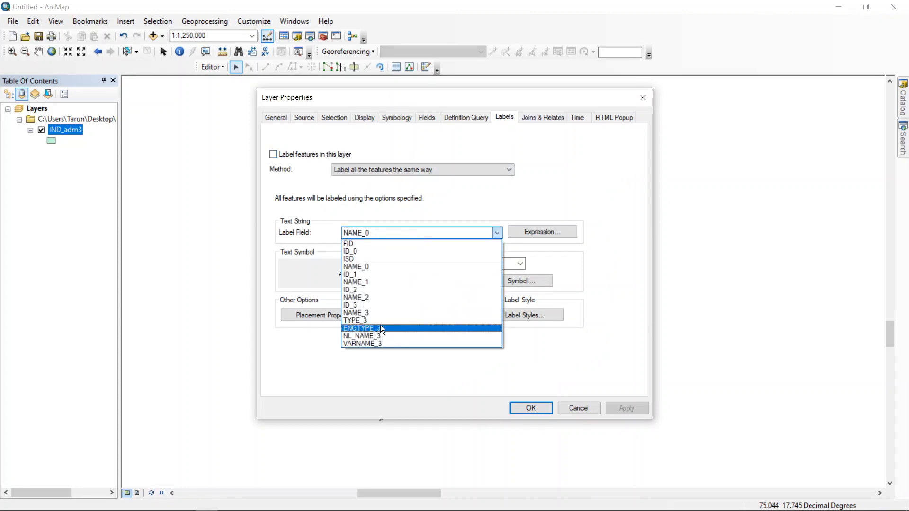
left_click(356, 313)
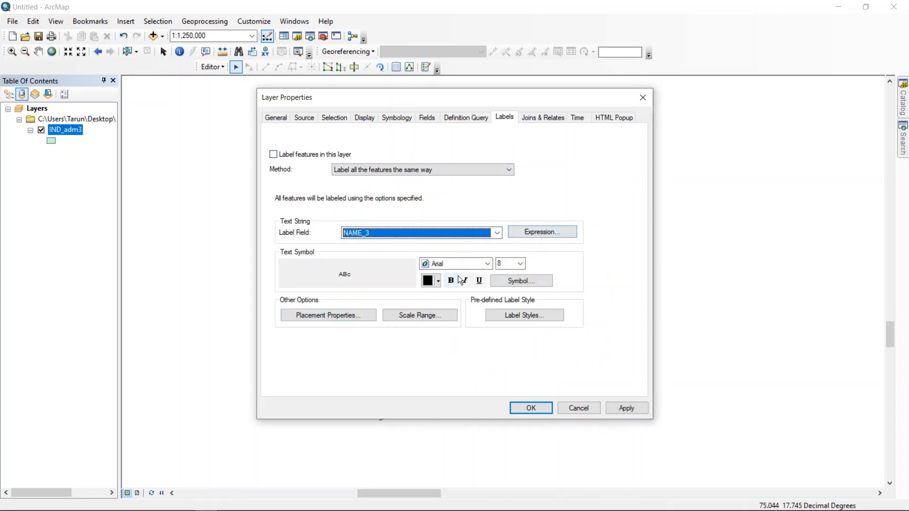
type("16")
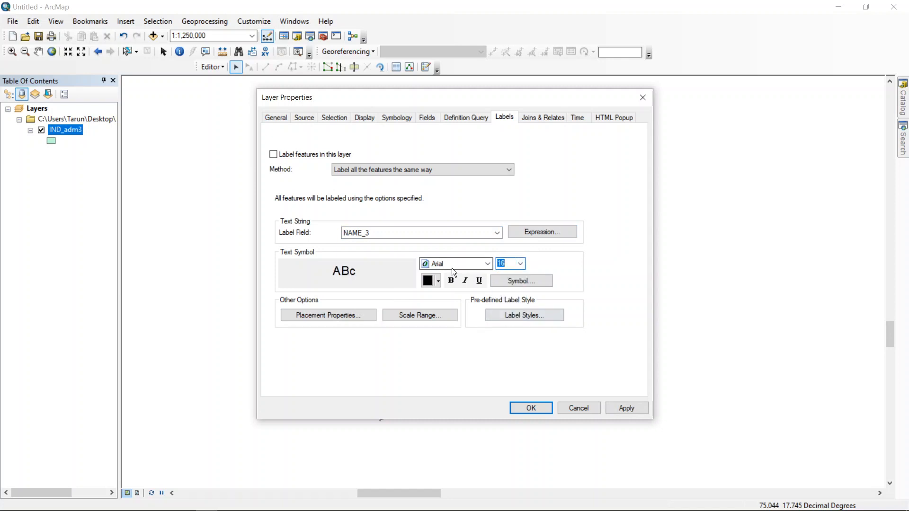
left_click(427, 281)
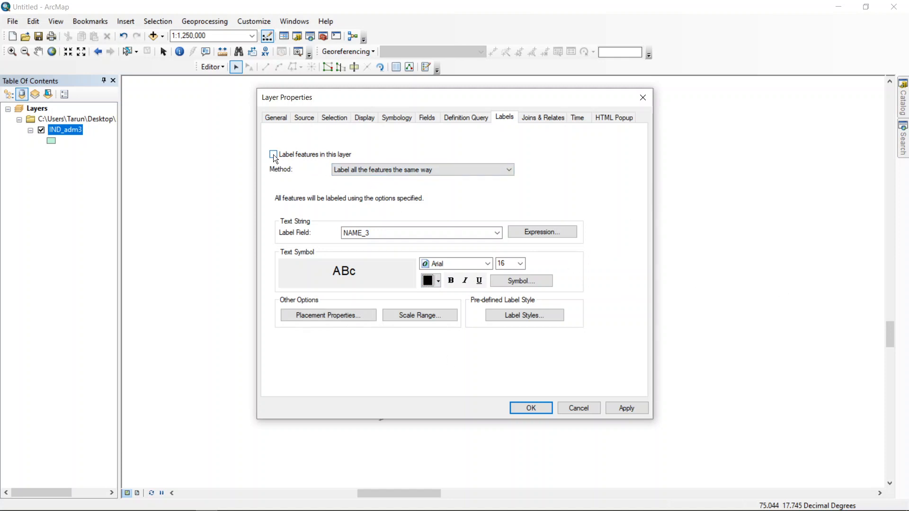
left_click(272, 154)
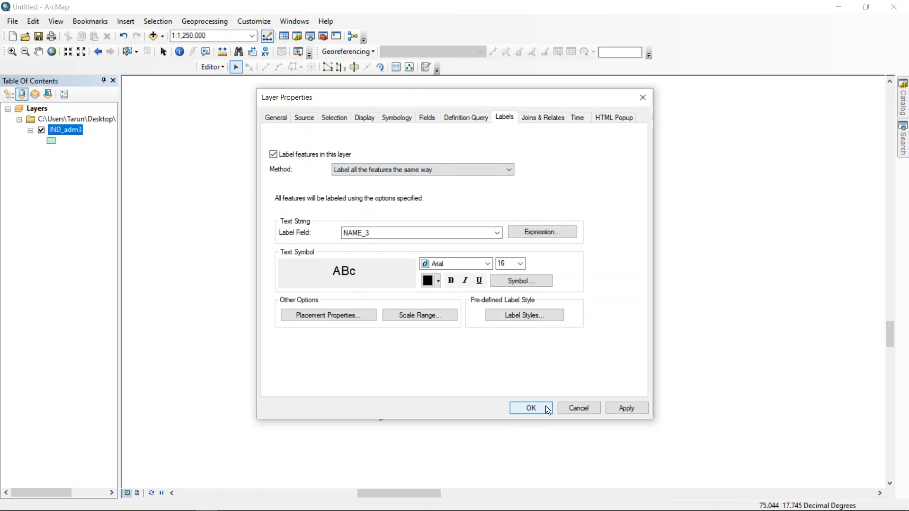
left_click(529, 407)
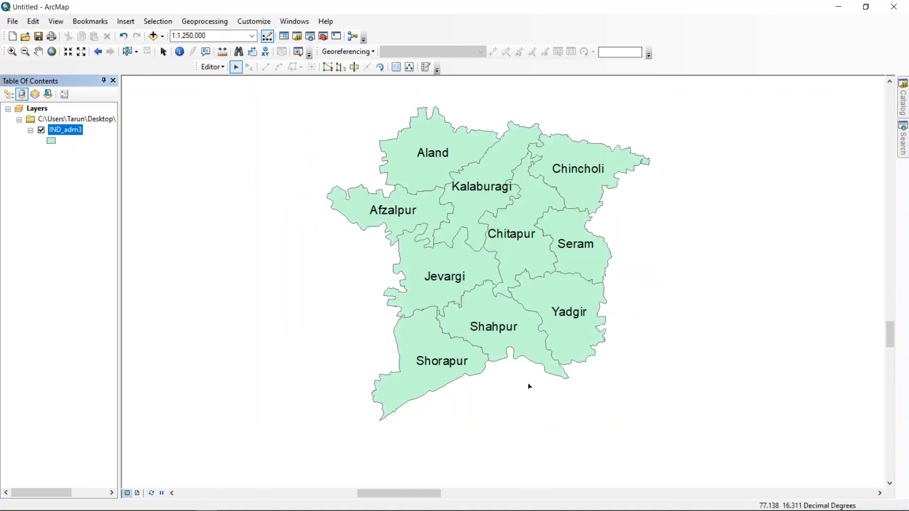
left_click(52, 141)
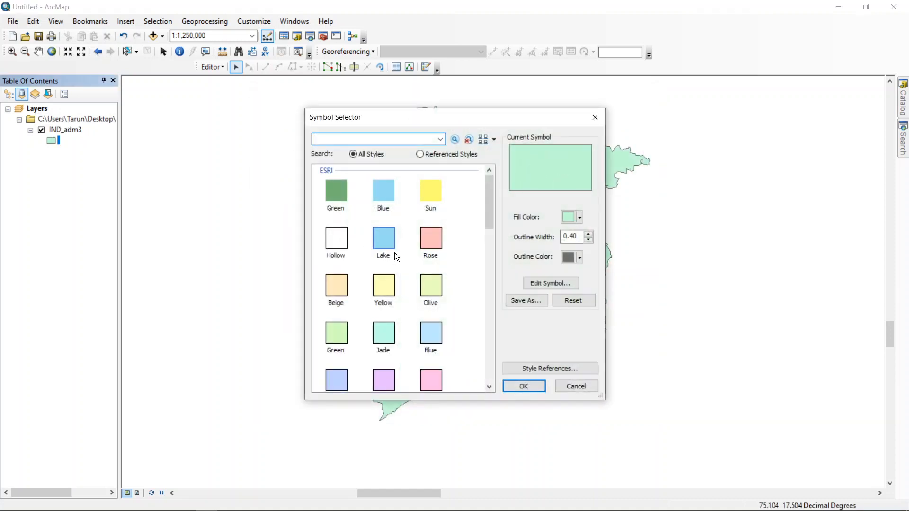
- Apply a paler jade fill with bolder dark outlines to the taluk polygons
left_click(523, 386)
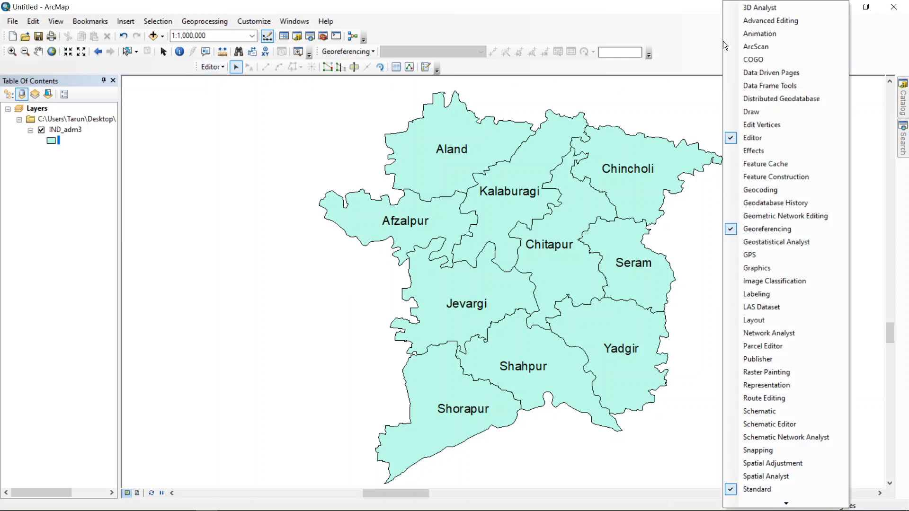
mouse_move(688, 76)
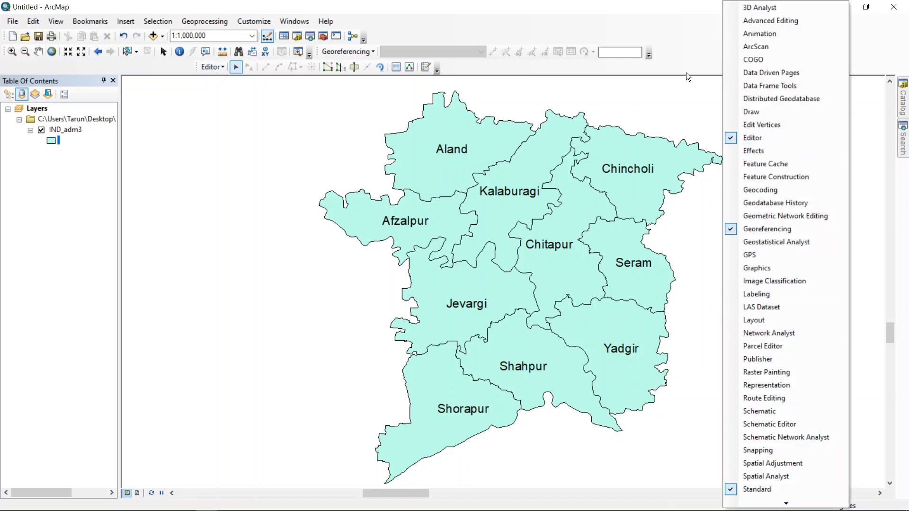
- Dismiss the toolbar list, leaving the labelled Kalaburagi taluk map visible
left_click(361, 409)
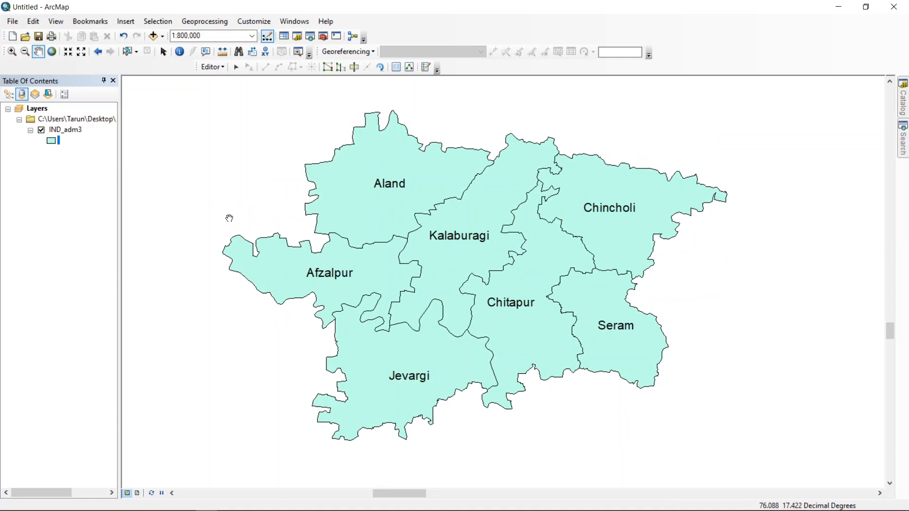
mouse_move(49, 159)
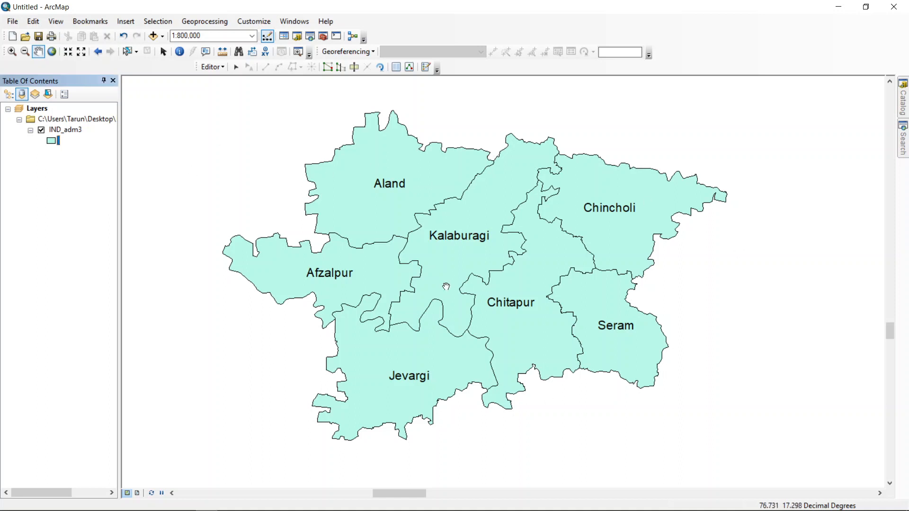
mouse_move(3, 271)
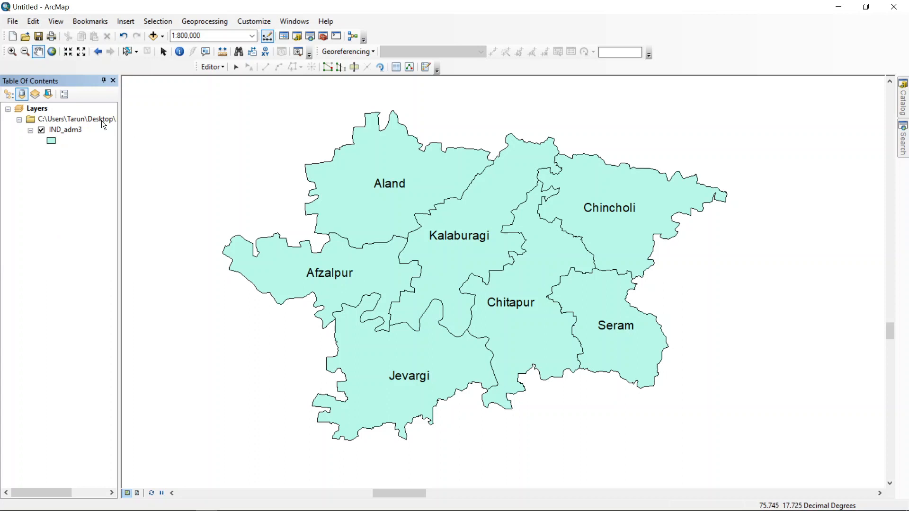
mouse_move(450, 79)
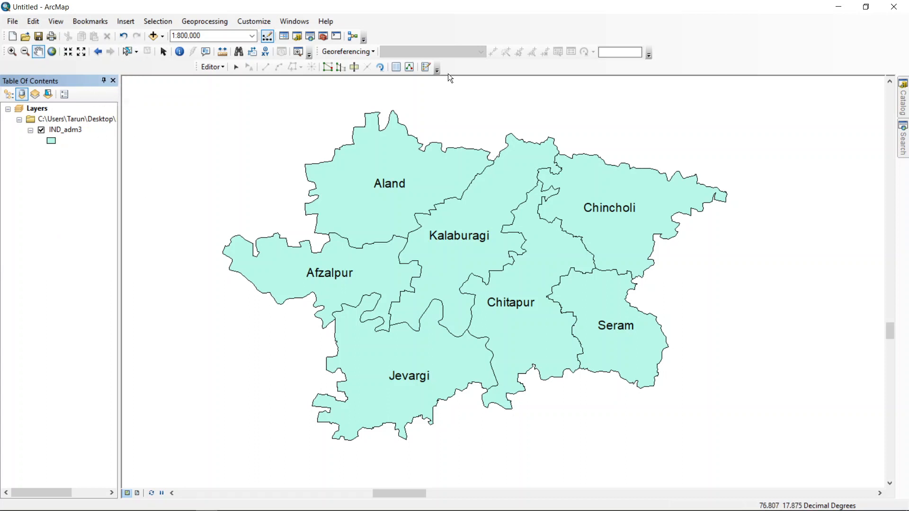
- Connect the Desktop's New folder (holding IND_adm) to the Catalog
left_click(298, 36)
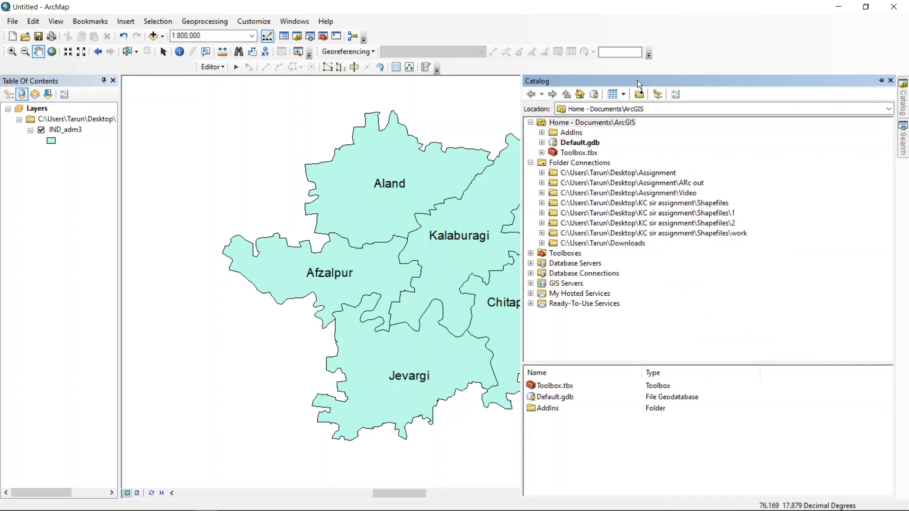
left_click(638, 94)
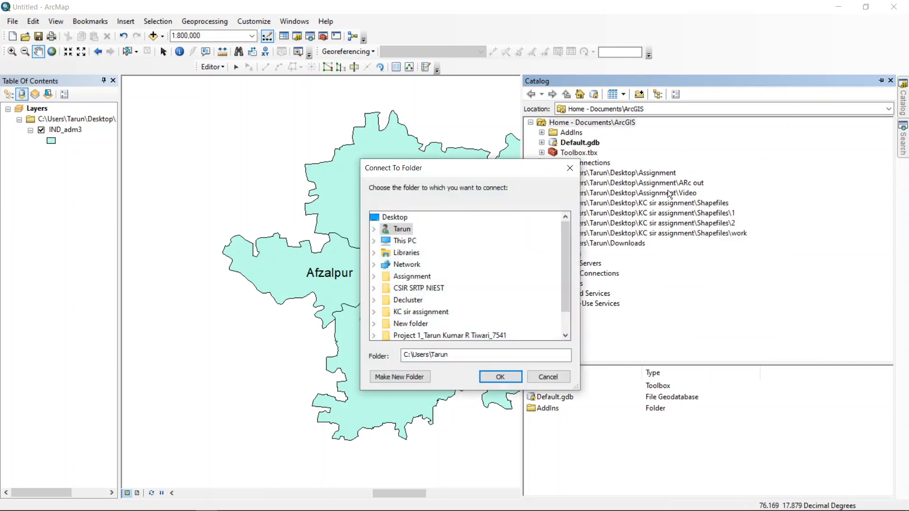
scroll("down", 3)
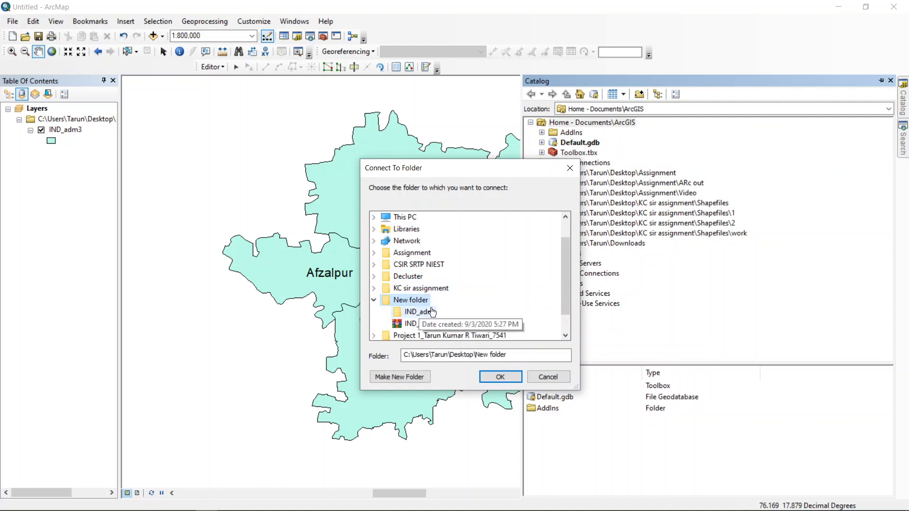
left_click(499, 377)
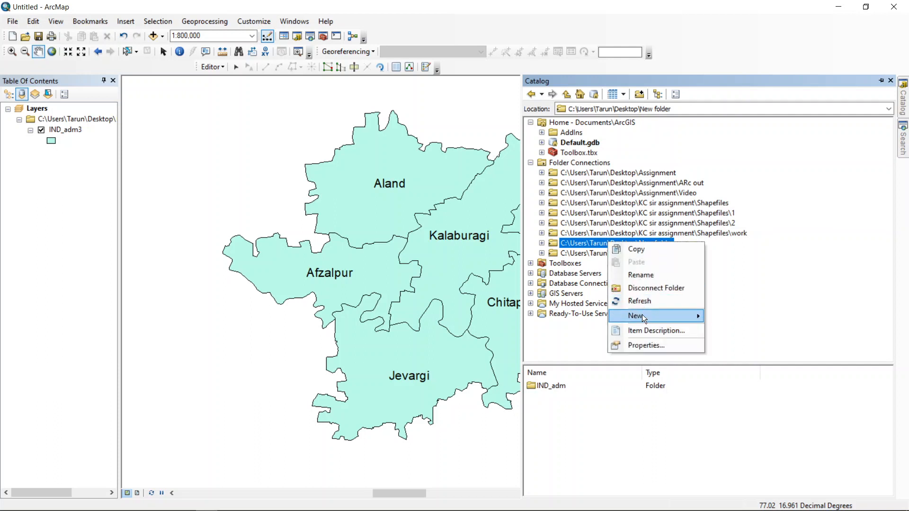
mouse_move(635, 315)
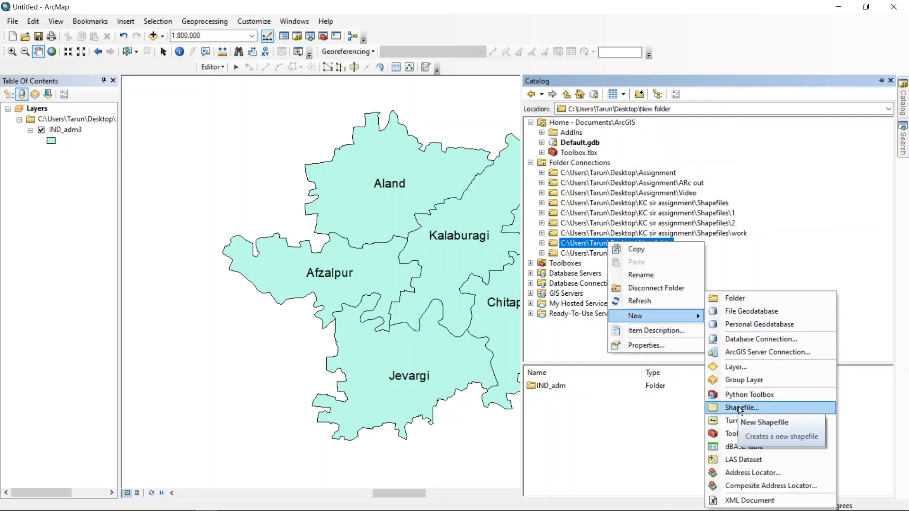
- Create point shapefile New_Shapefile with the WGS 1984 geographic coordinate system
left_click(744, 407)
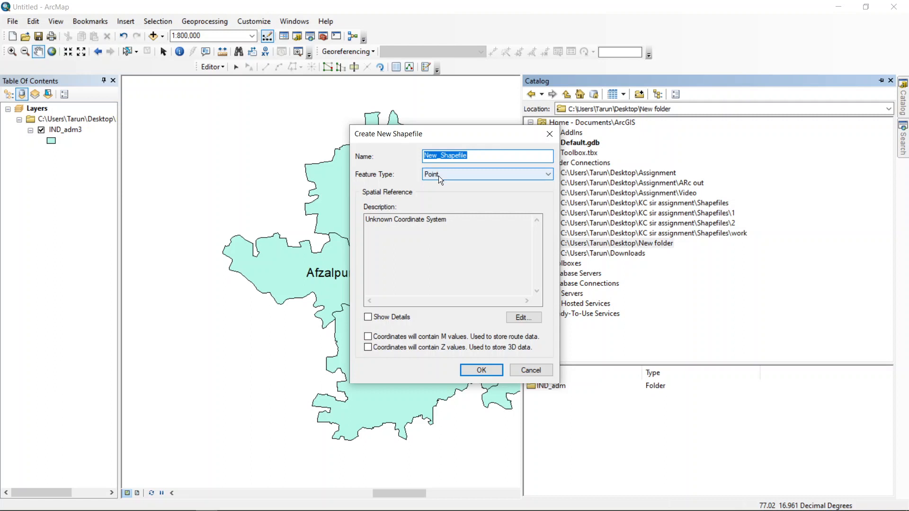
left_click(523, 318)
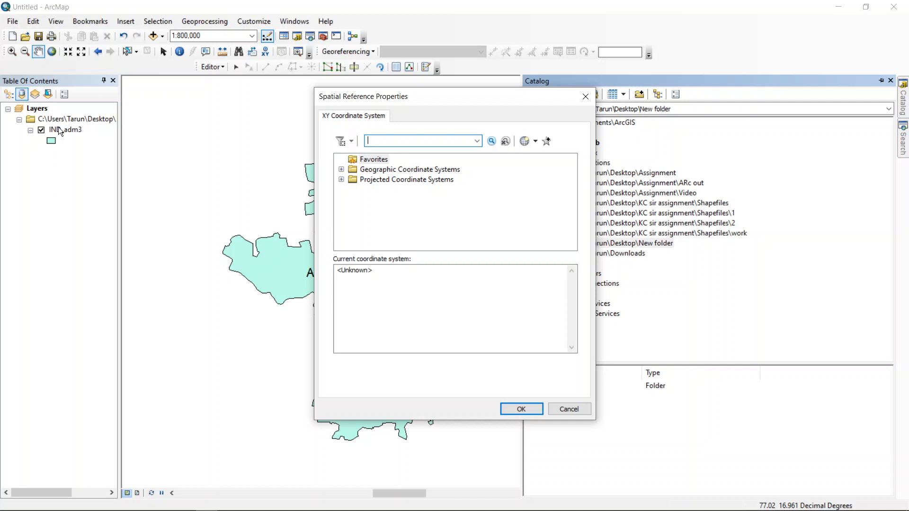
left_click(342, 169)
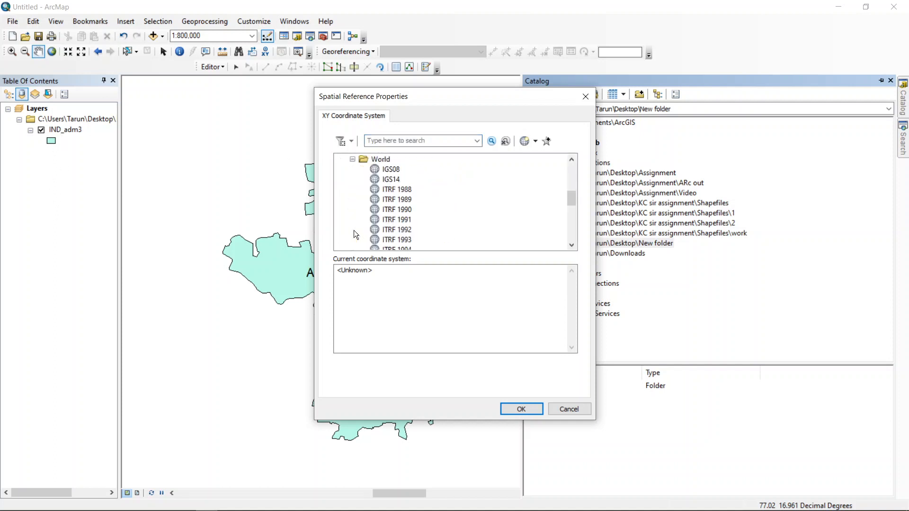
scroll("down", 3)
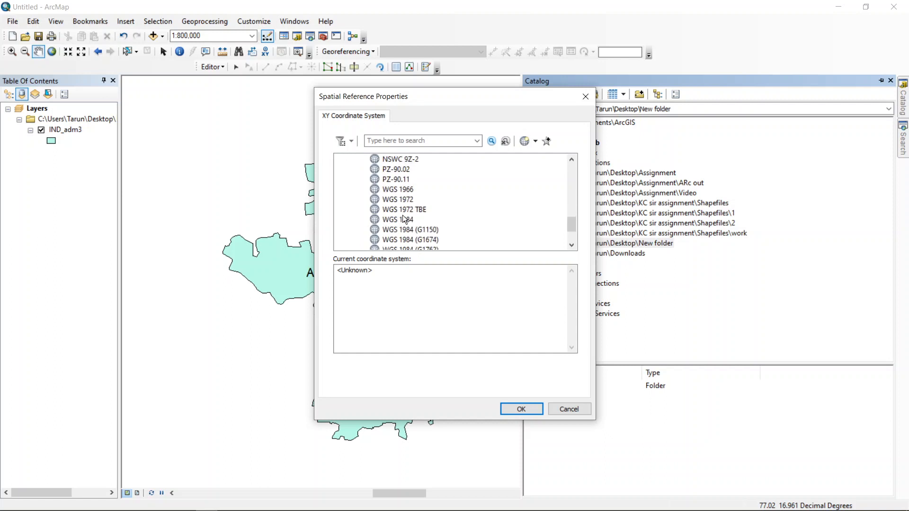
left_click(397, 219)
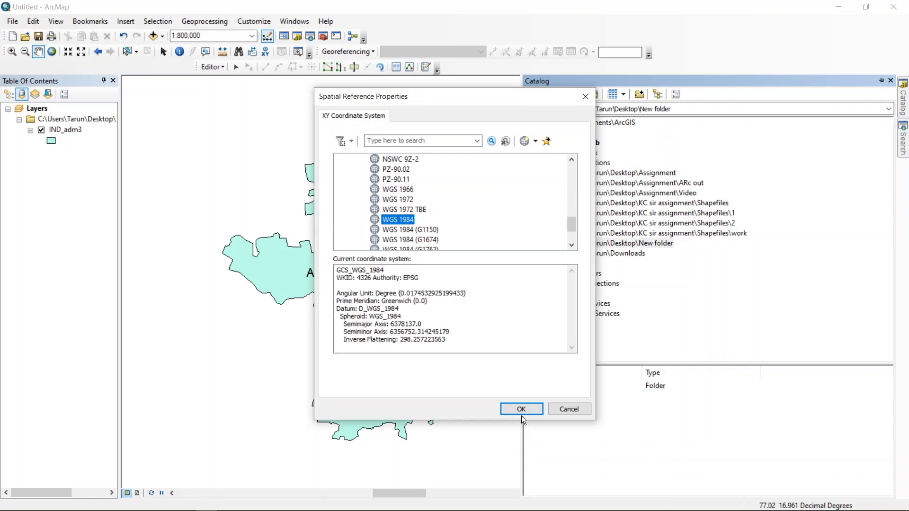
mouse_move(197, 229)
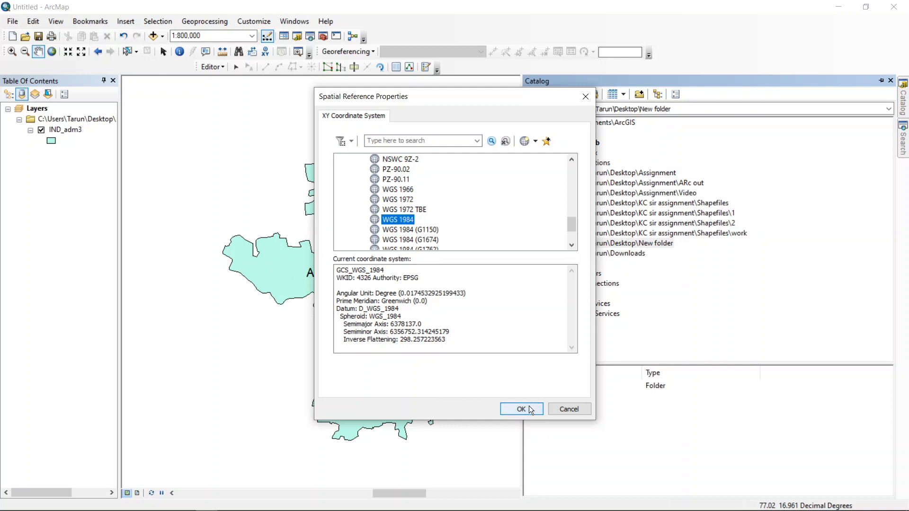
left_click(520, 409)
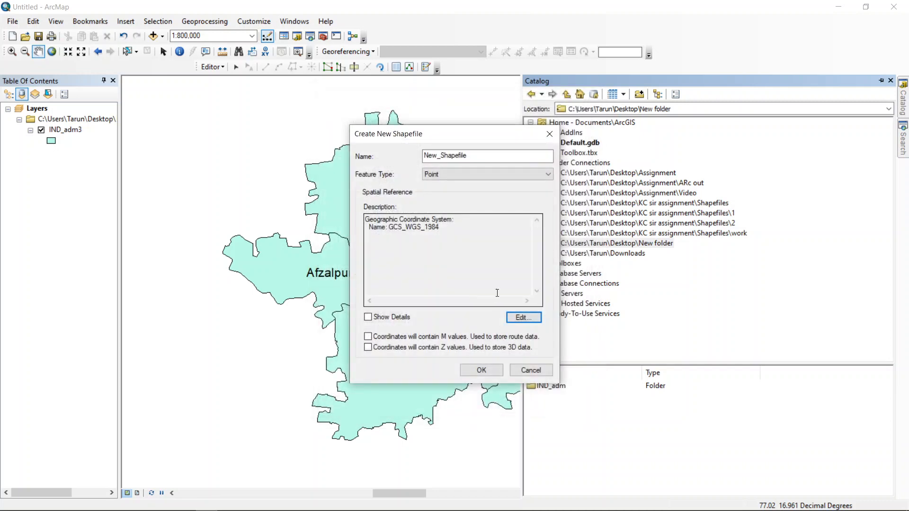
left_click(480, 370)
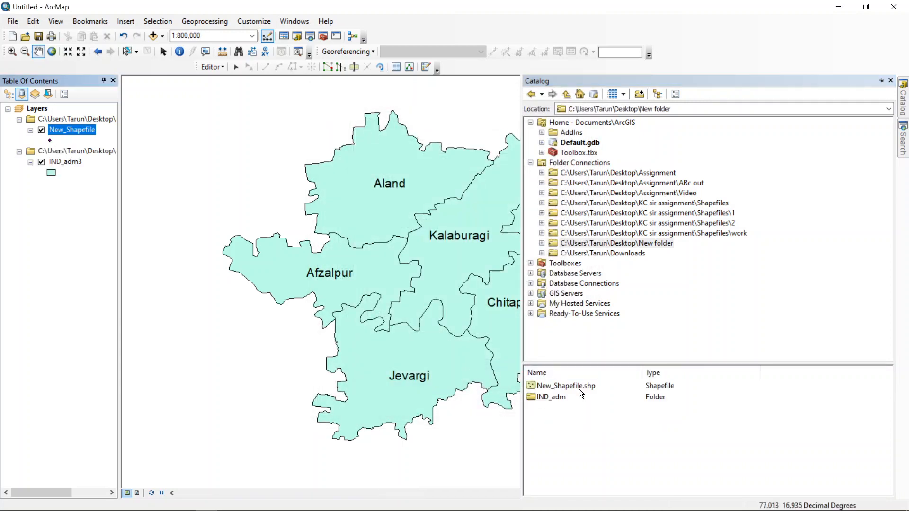
right_click(565, 385)
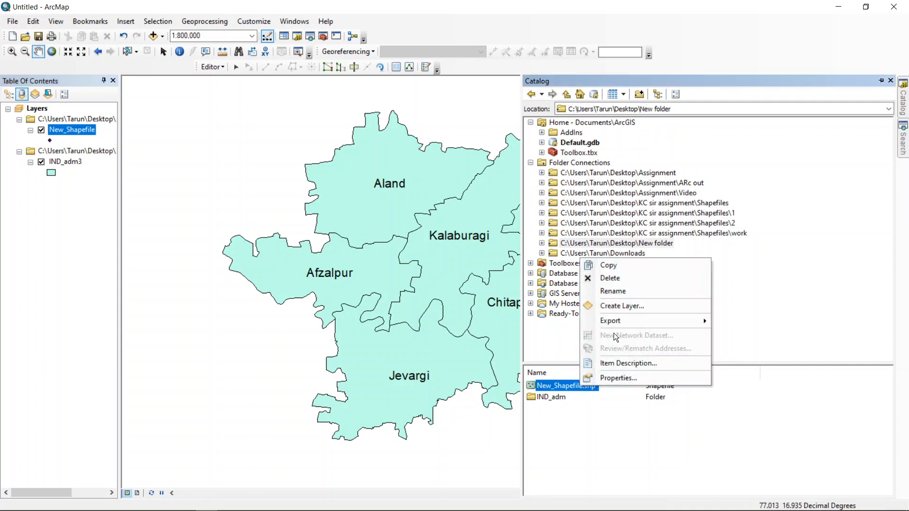
mouse_move(610, 278)
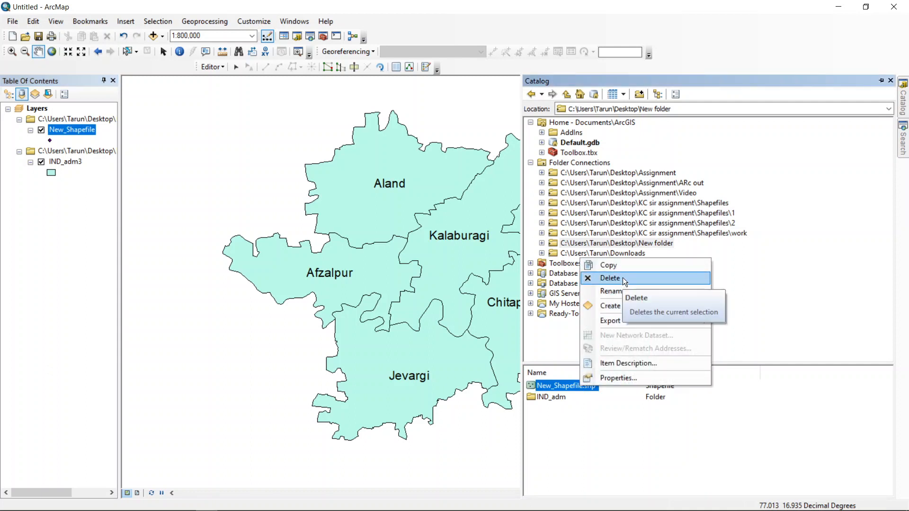
mouse_move(614, 378)
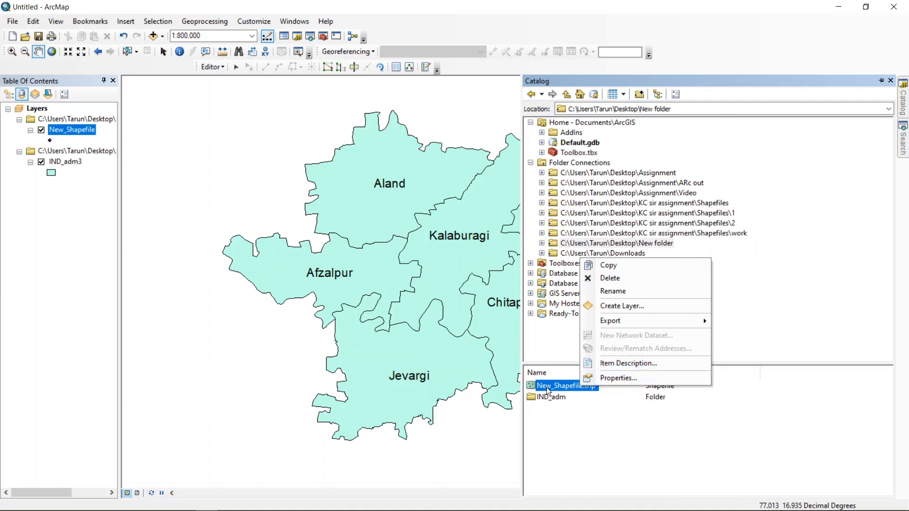
mouse_move(557, 389)
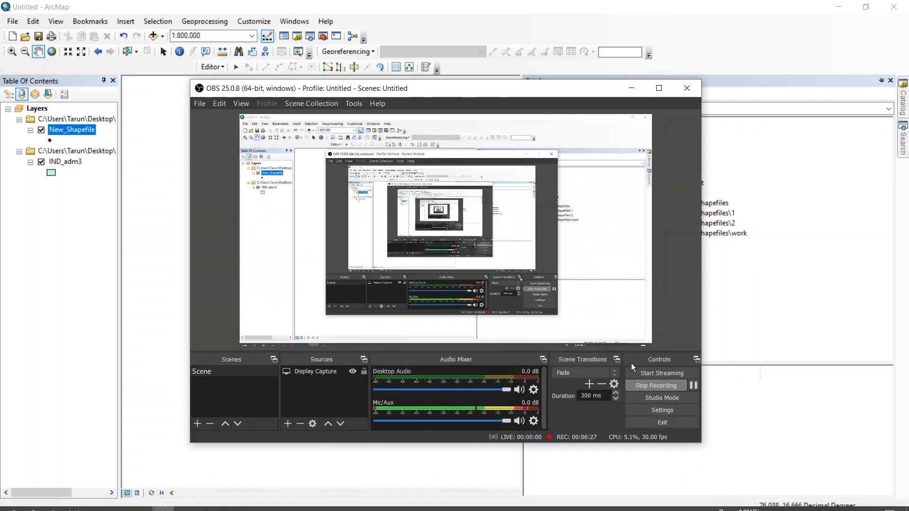
- Close the Catalog and switch to the PowerPoint dot map slide
left_click(693, 385)
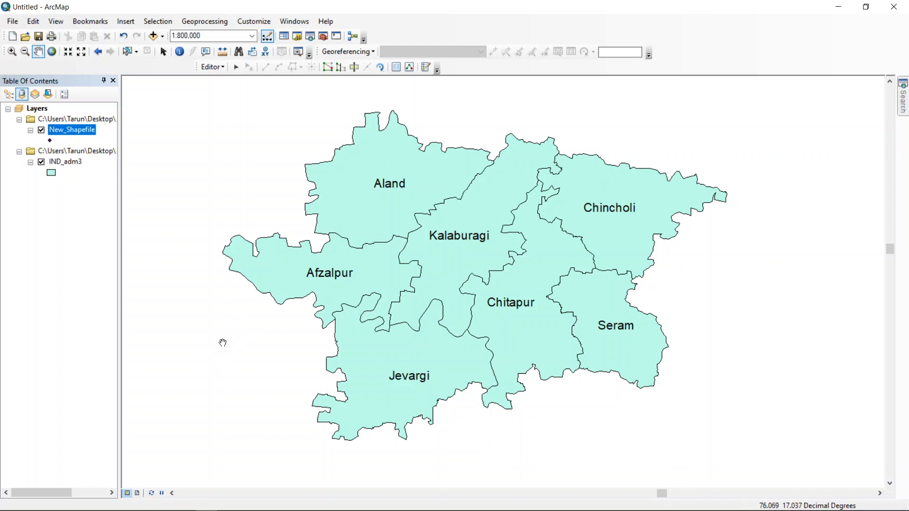
mouse_move(200, 357)
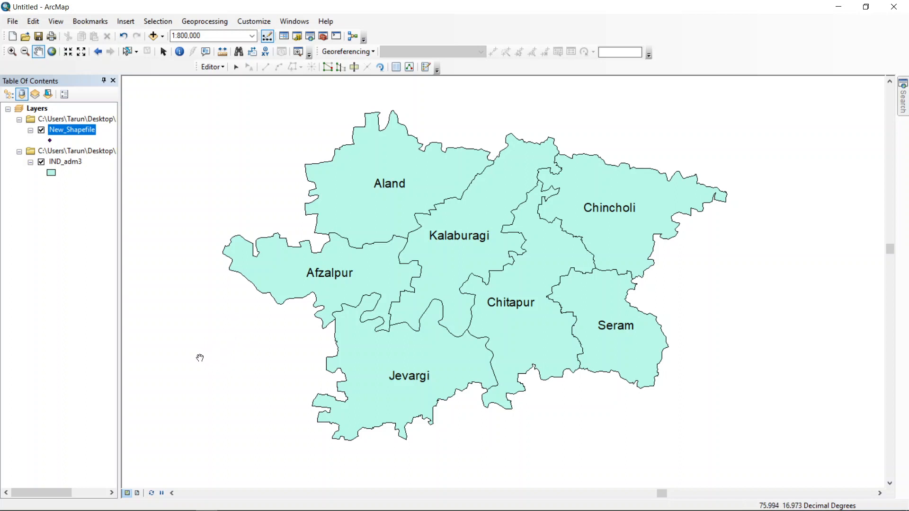
mouse_move(188, 255)
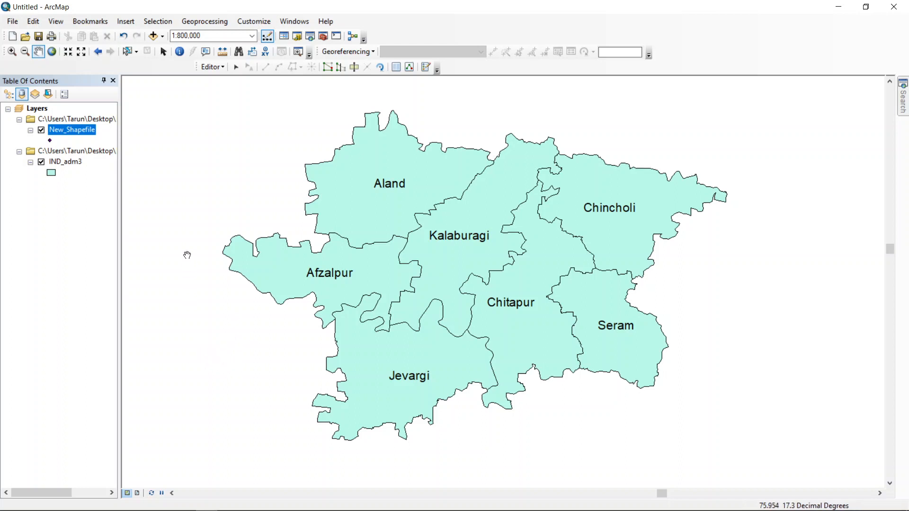
mouse_move(357, 182)
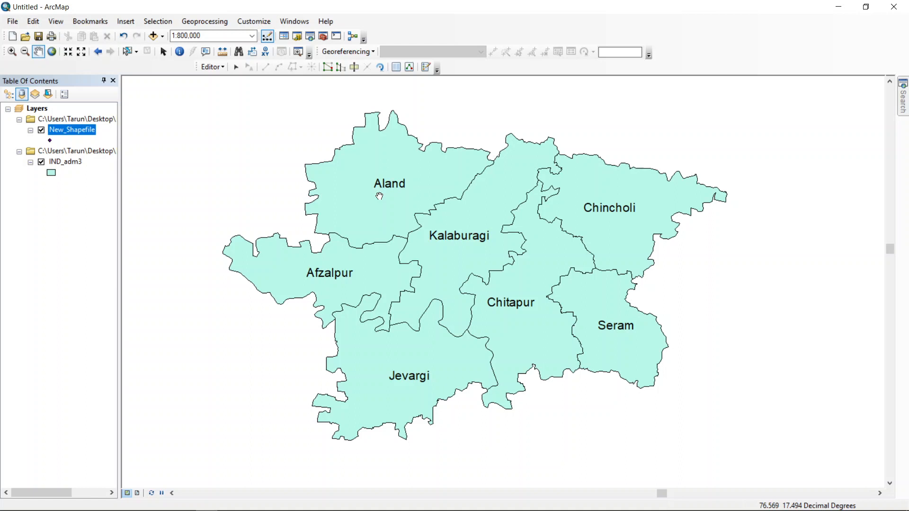
mouse_move(385, 198)
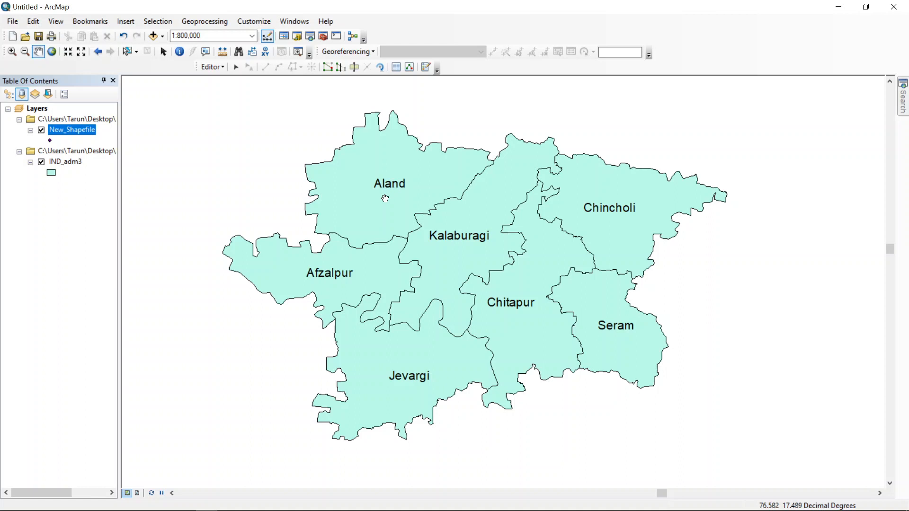
mouse_move(394, 201)
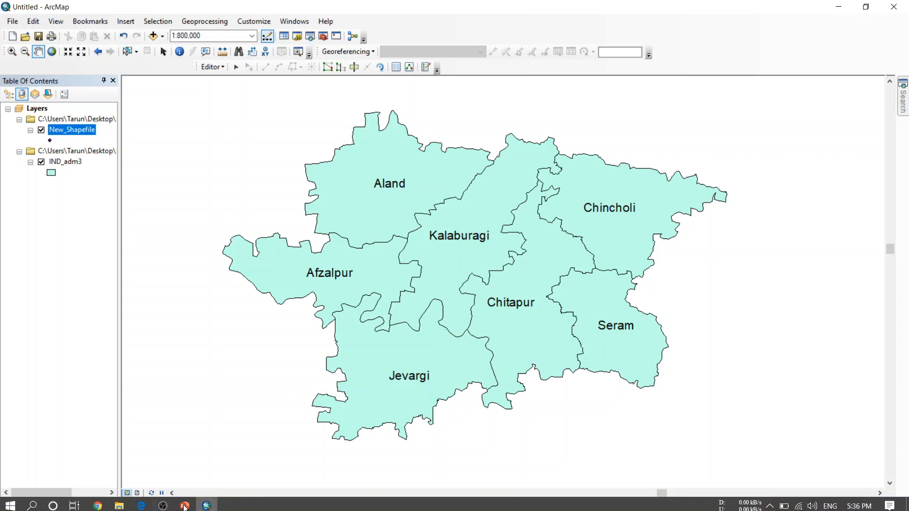
left_click(206, 506)
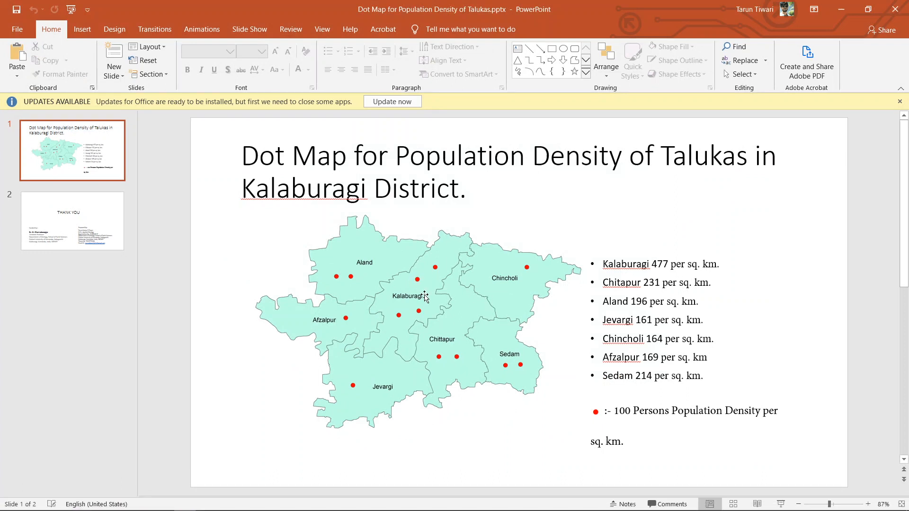
mouse_move(417, 373)
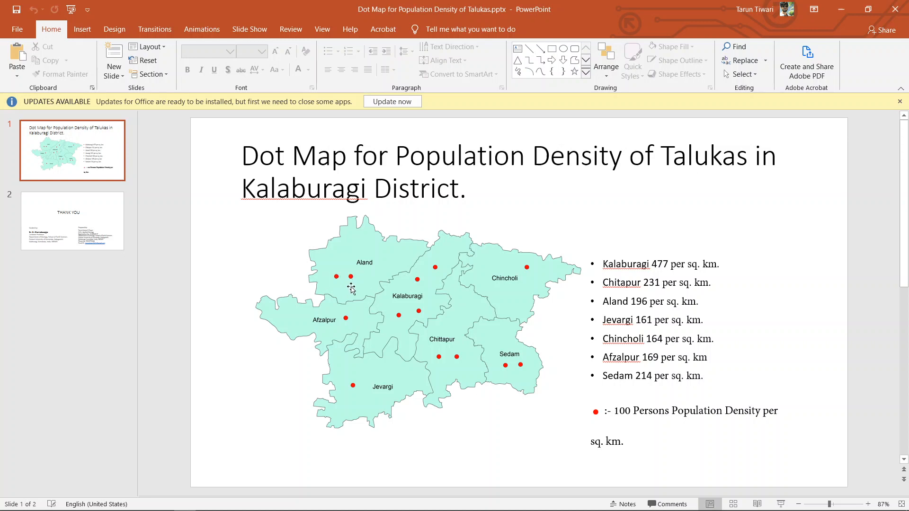
mouse_move(453, 292)
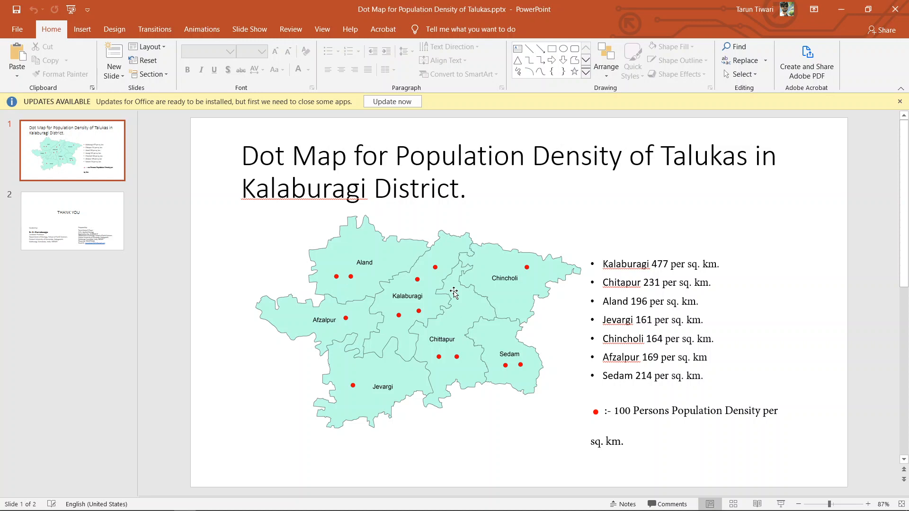
mouse_move(484, 151)
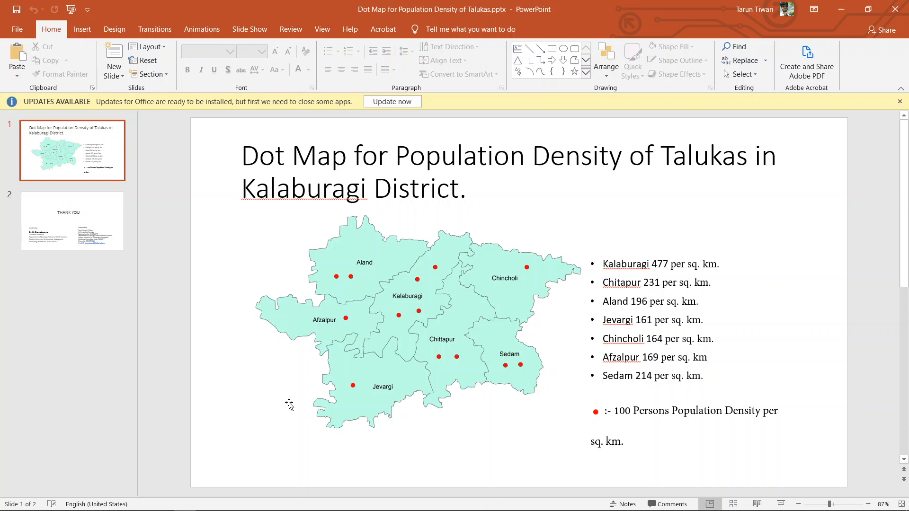
mouse_move(185, 501)
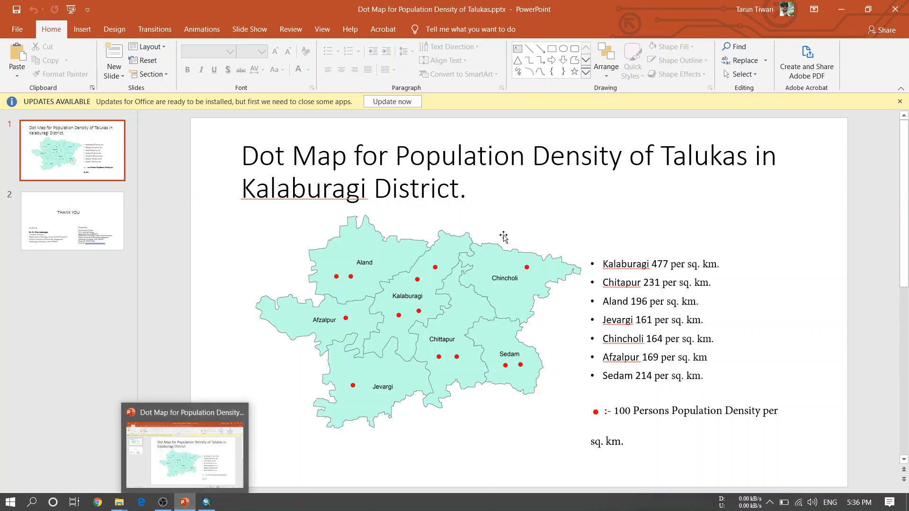
left_click(435, 306)
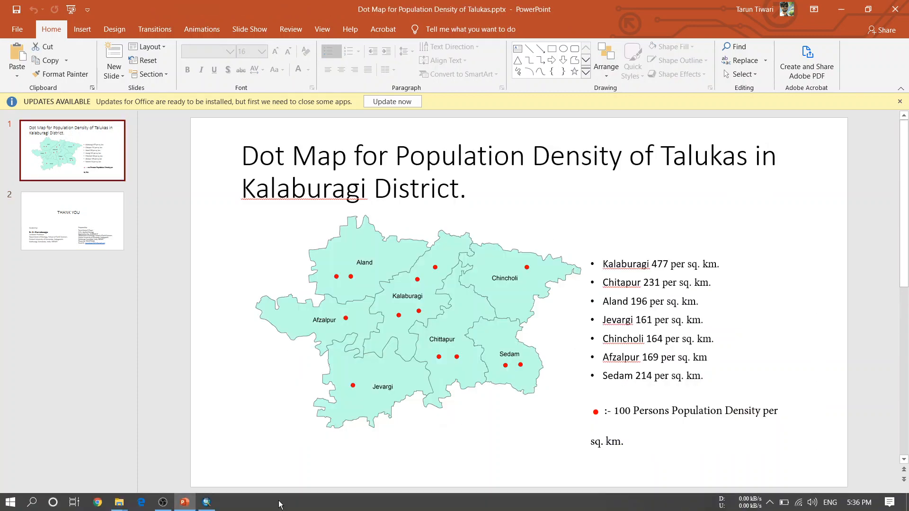
left_click(205, 502)
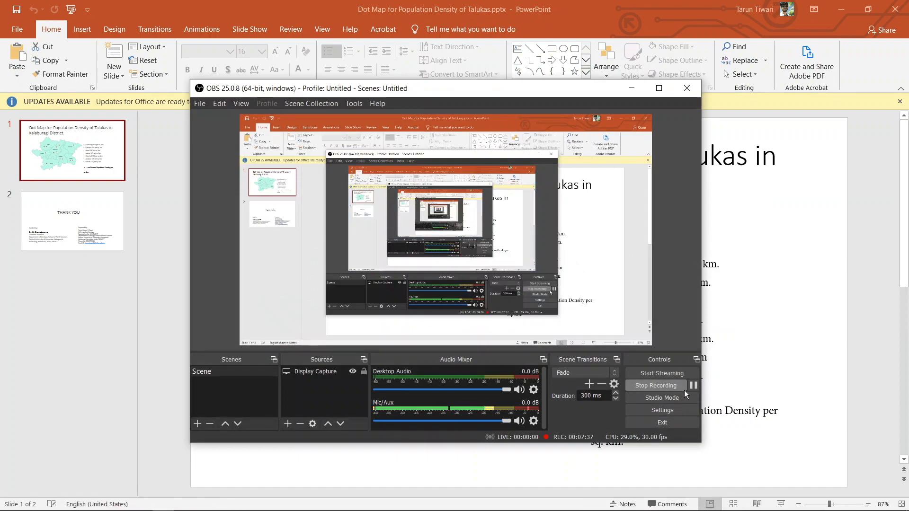